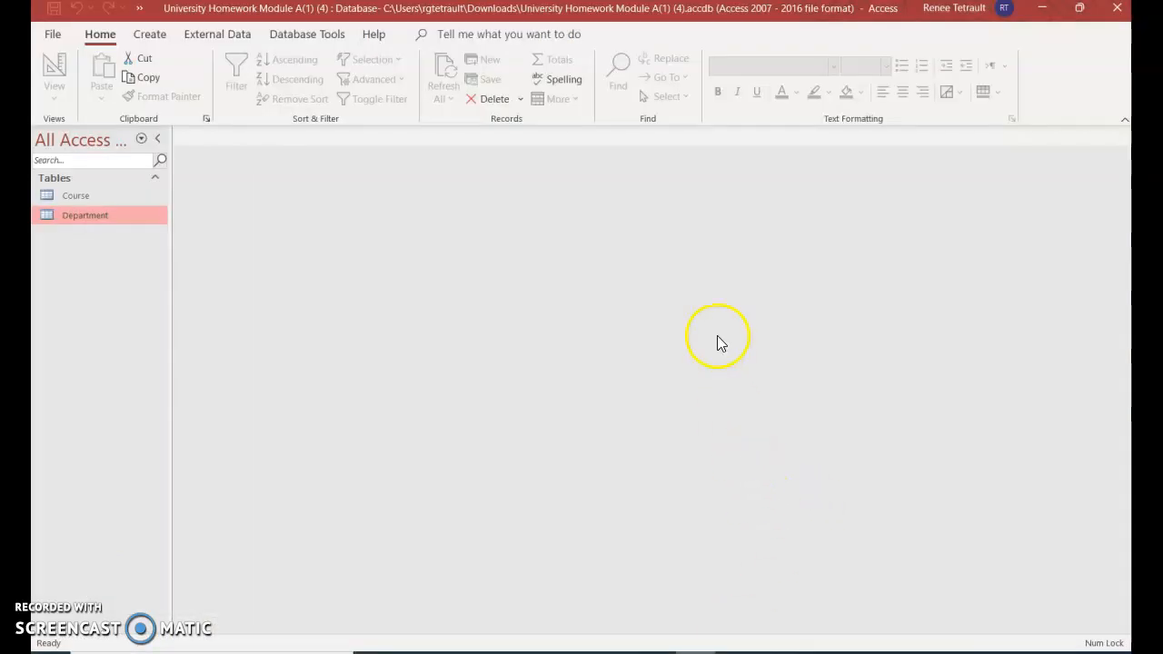
mouse_move(156, 164)
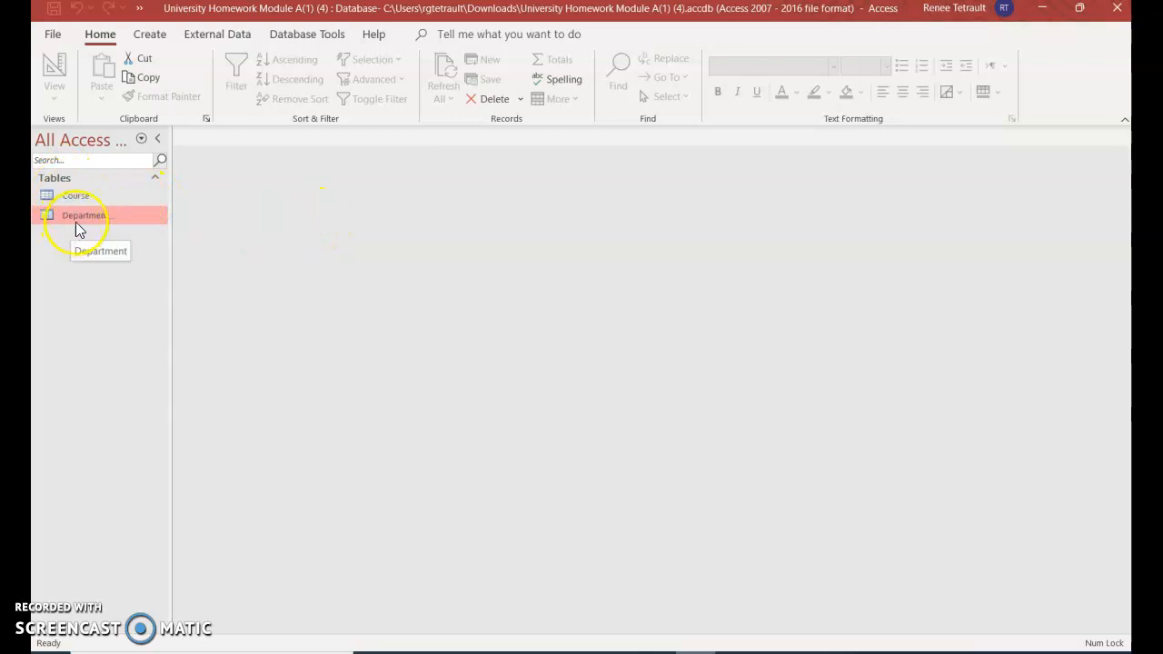
mouse_move(158, 138)
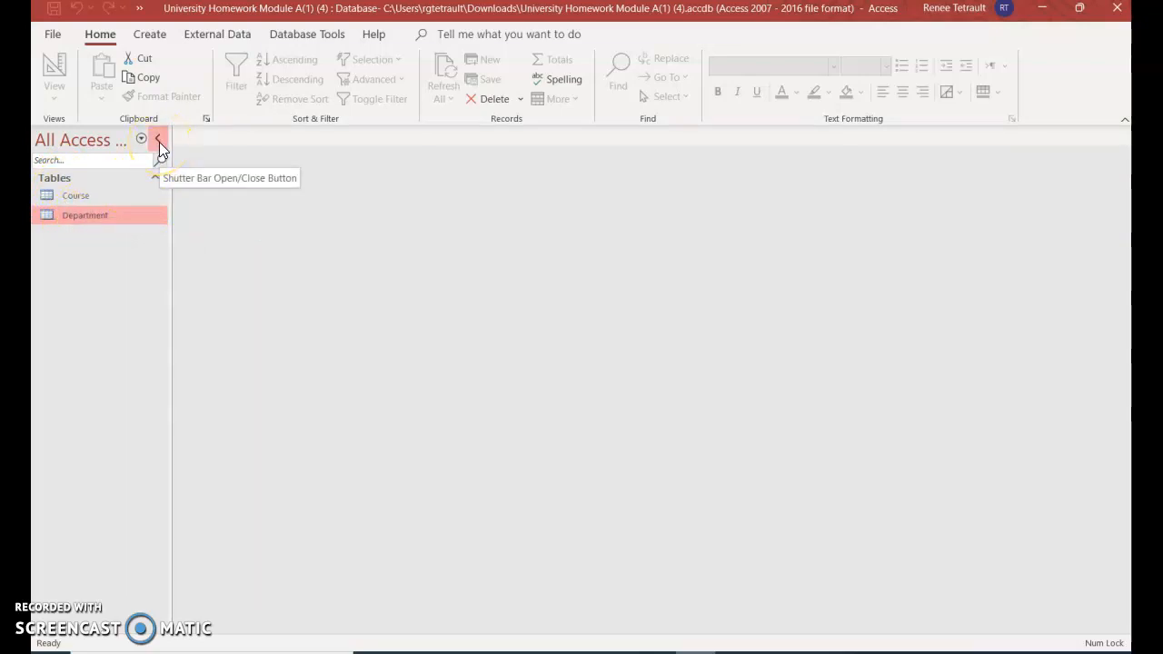
Open the Course table from the Navigation Pane and move forward through its course records.
click(158, 138)
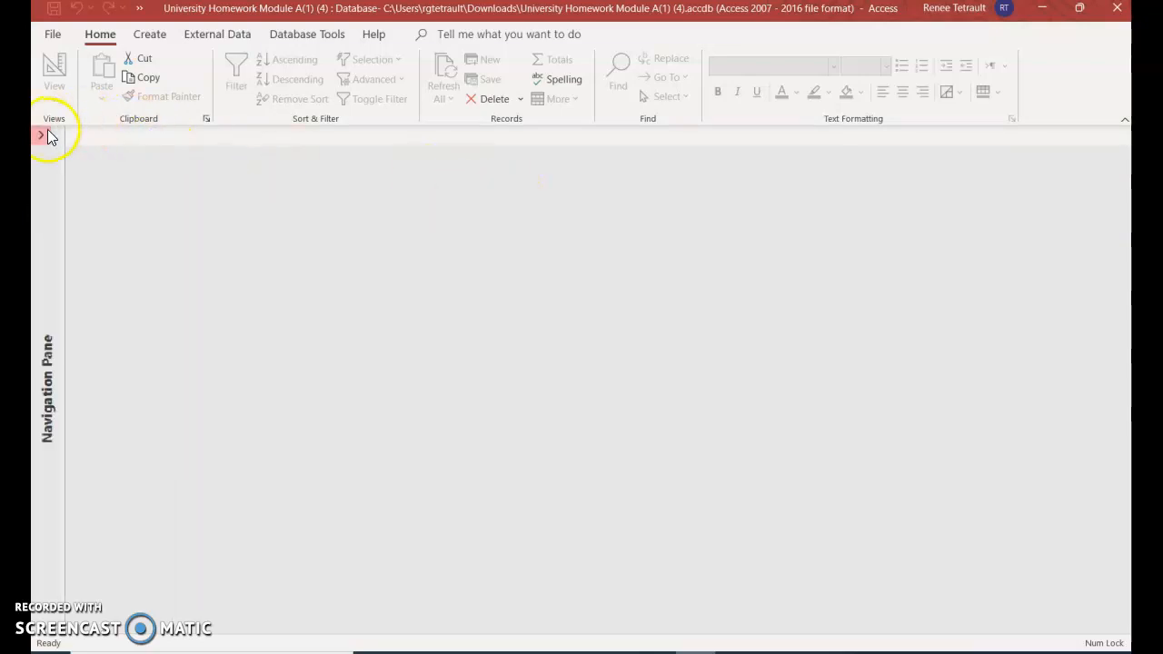
click(40, 134)
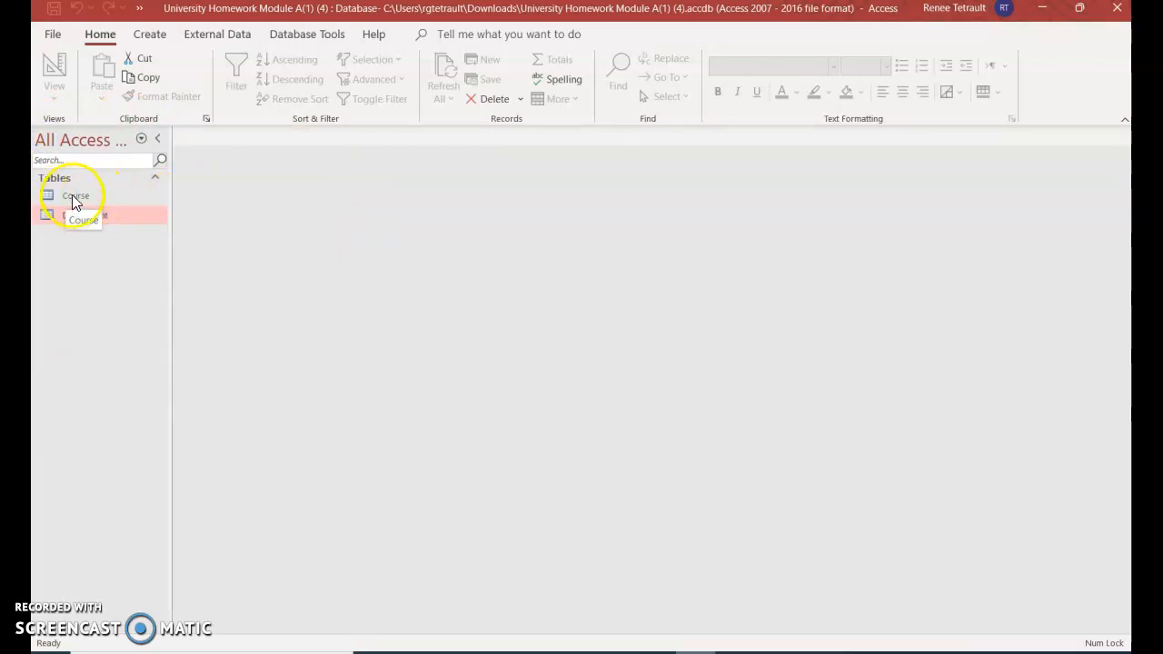
double_click(76, 196)
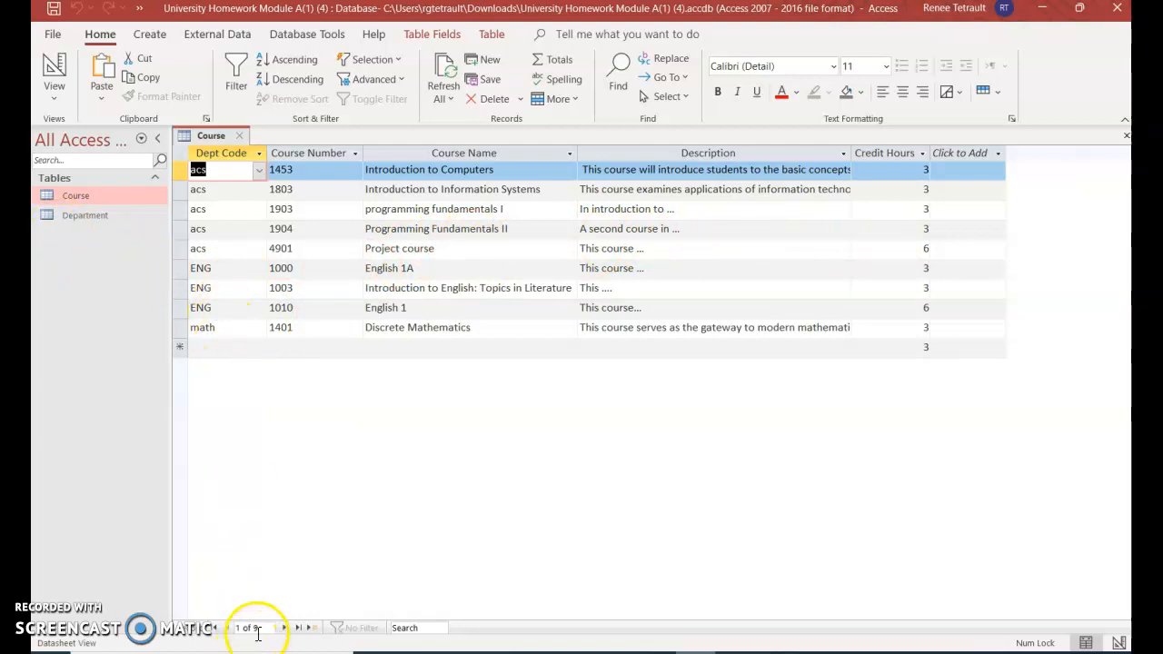
click(298, 628)
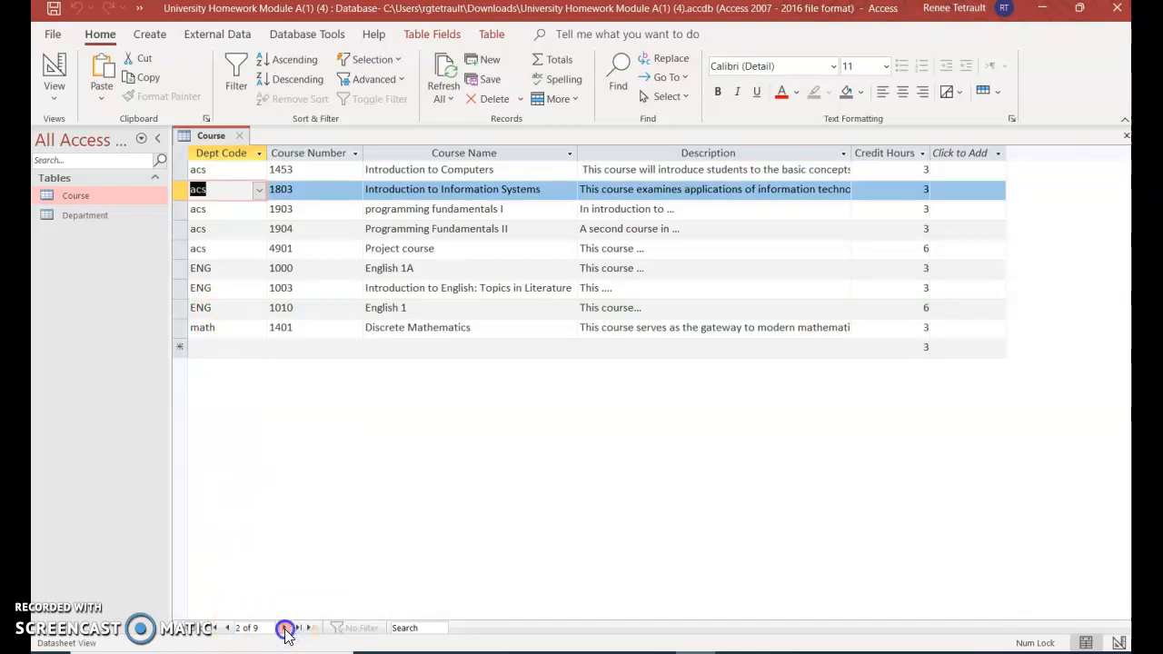
click(284, 628)
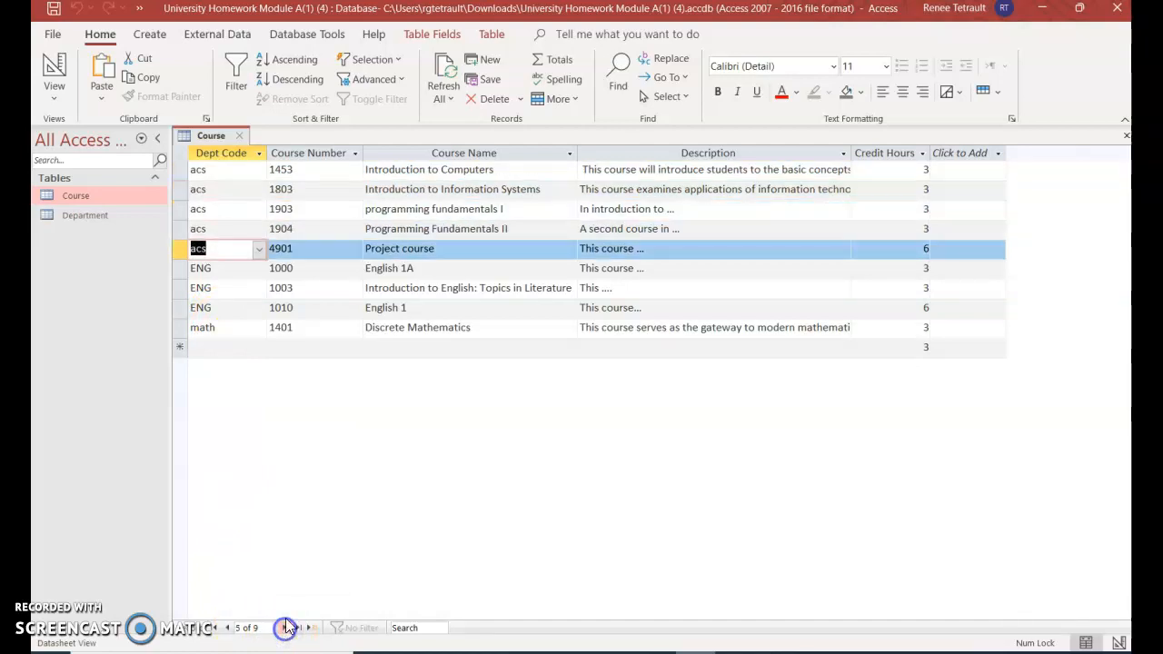
mouse_move(83, 214)
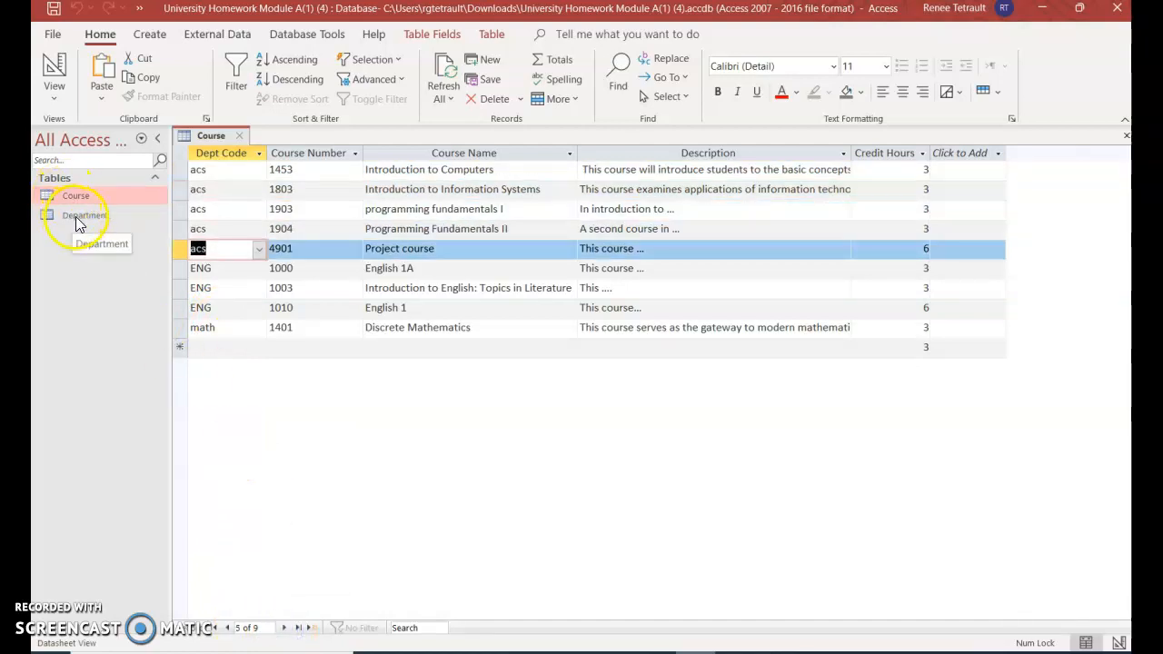
Open the Department table, then close Department and Course, saving each table's layout changes.
double_click(83, 215)
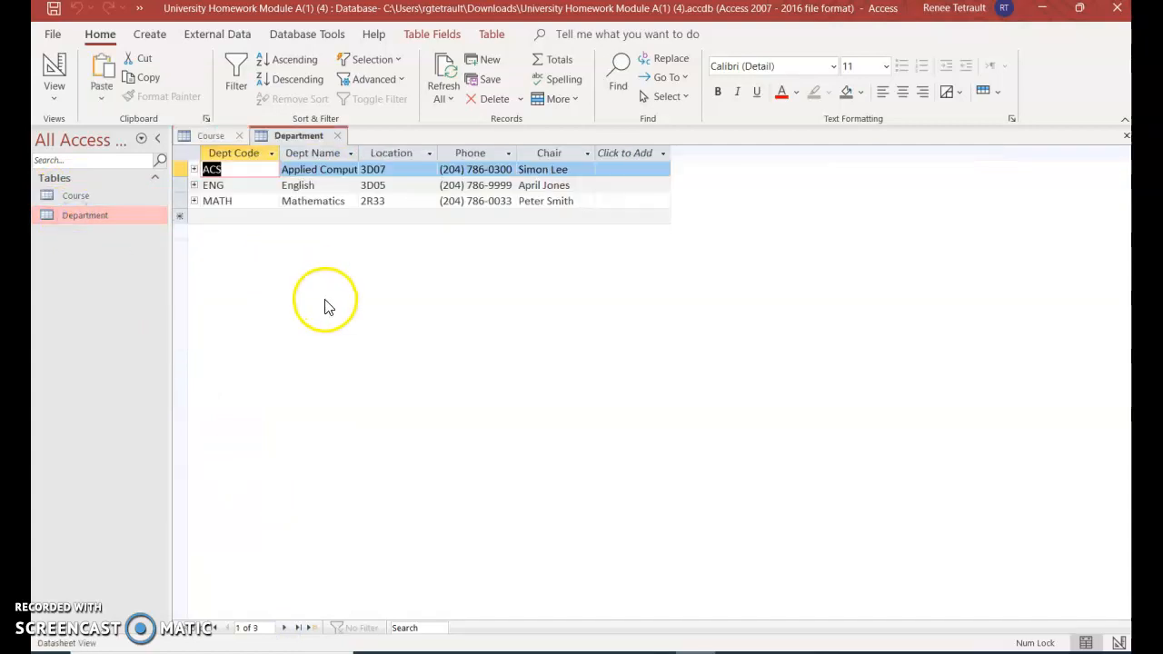
mouse_move(367, 236)
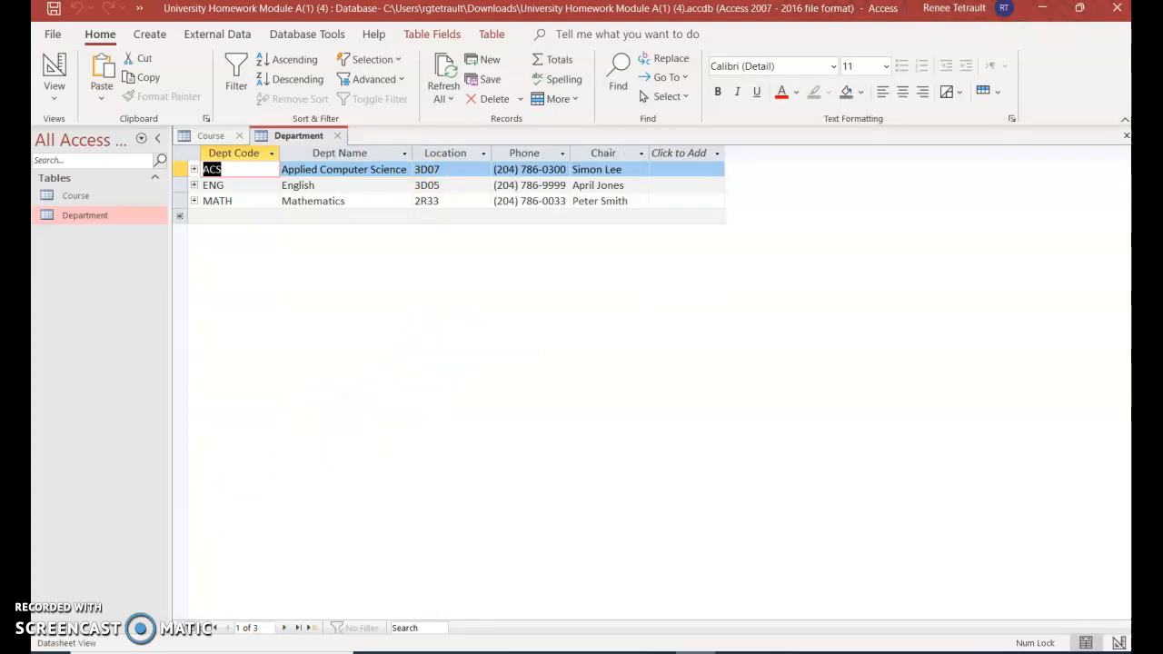
mouse_move(1126, 136)
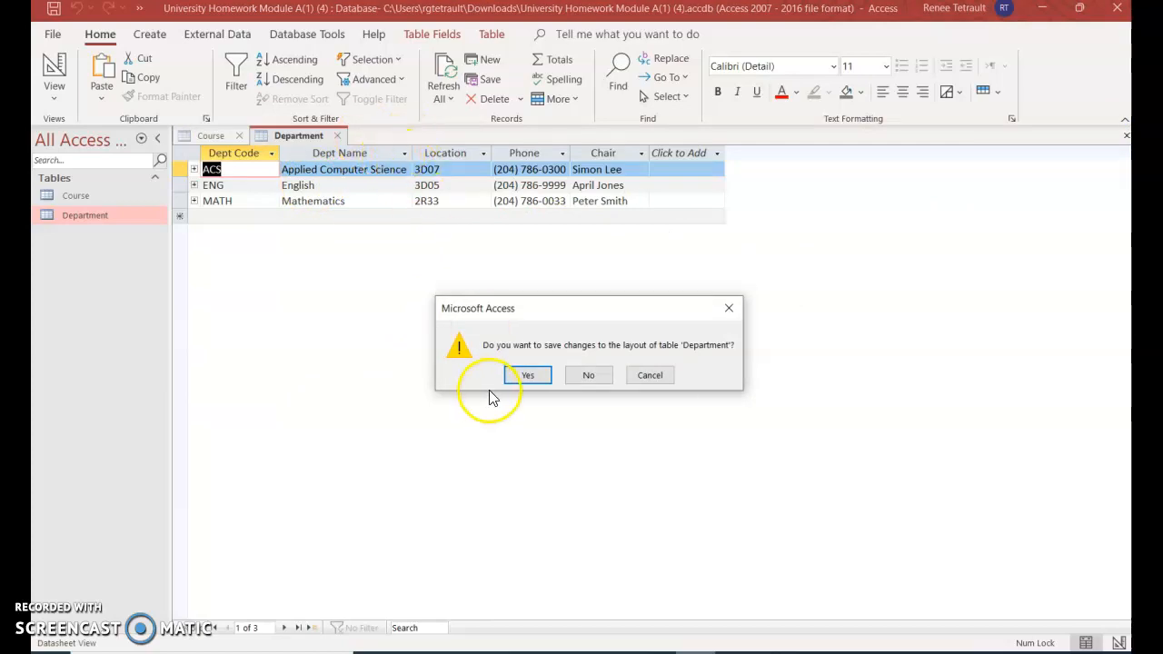
click(527, 374)
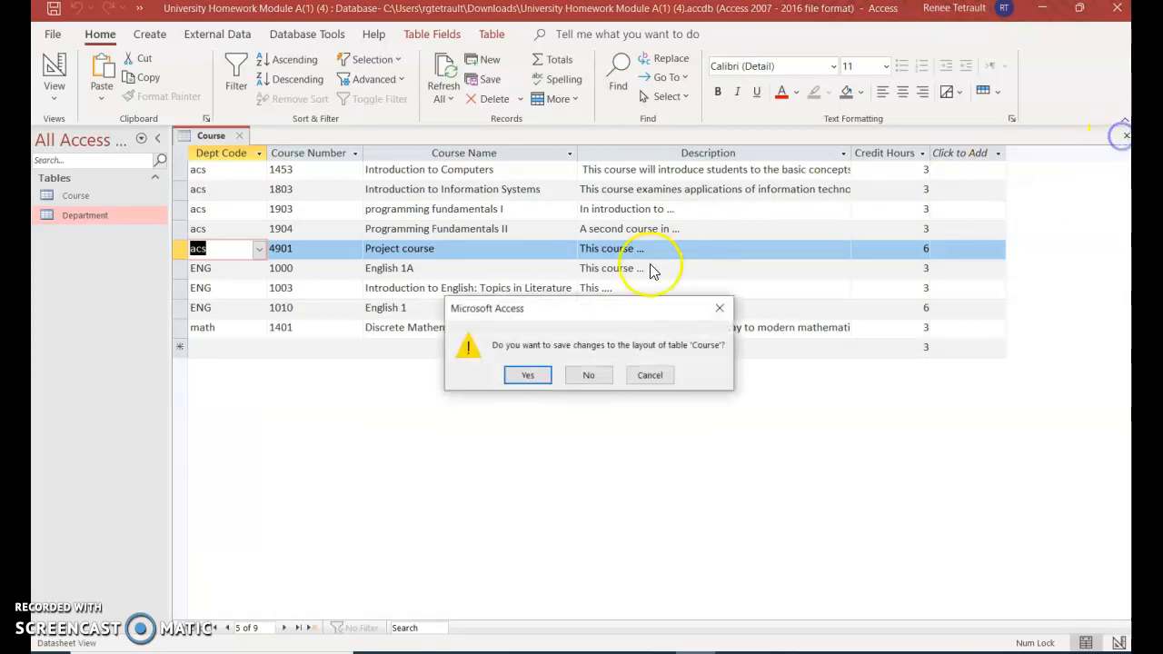
click(527, 374)
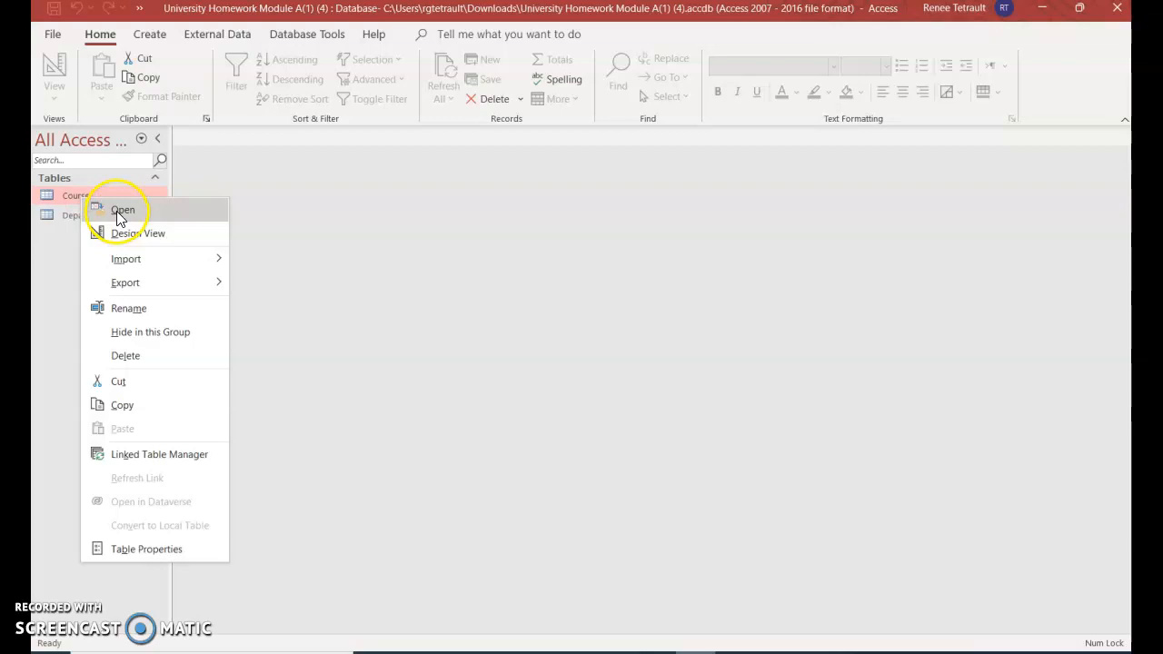
click(123, 211)
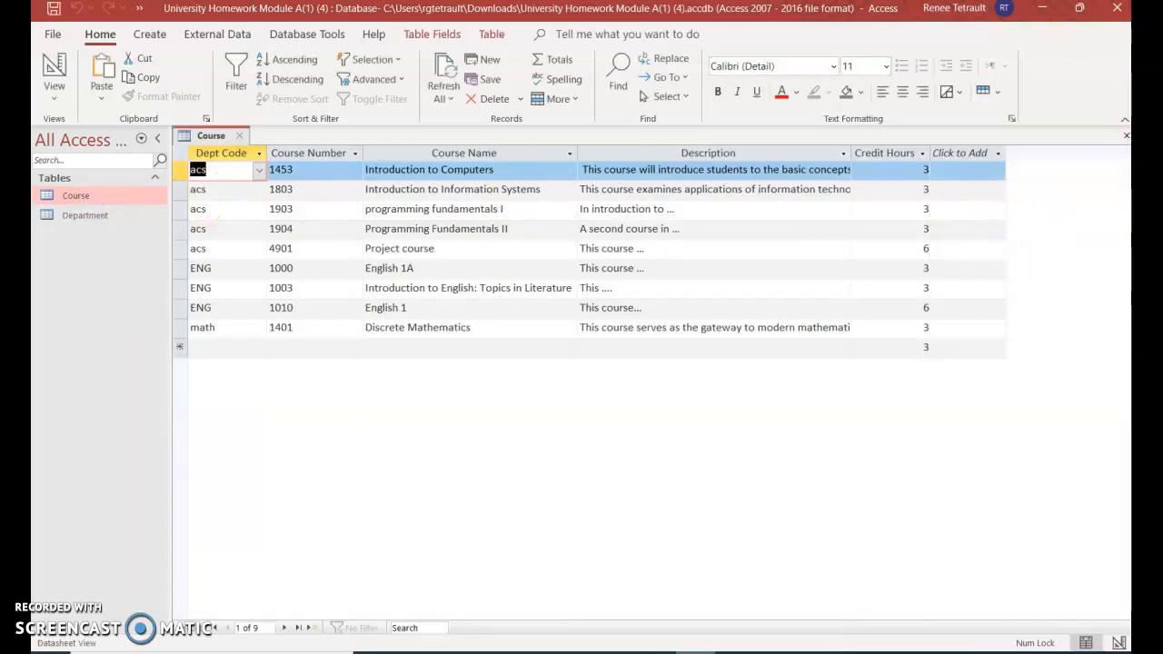
mouse_move(1126, 138)
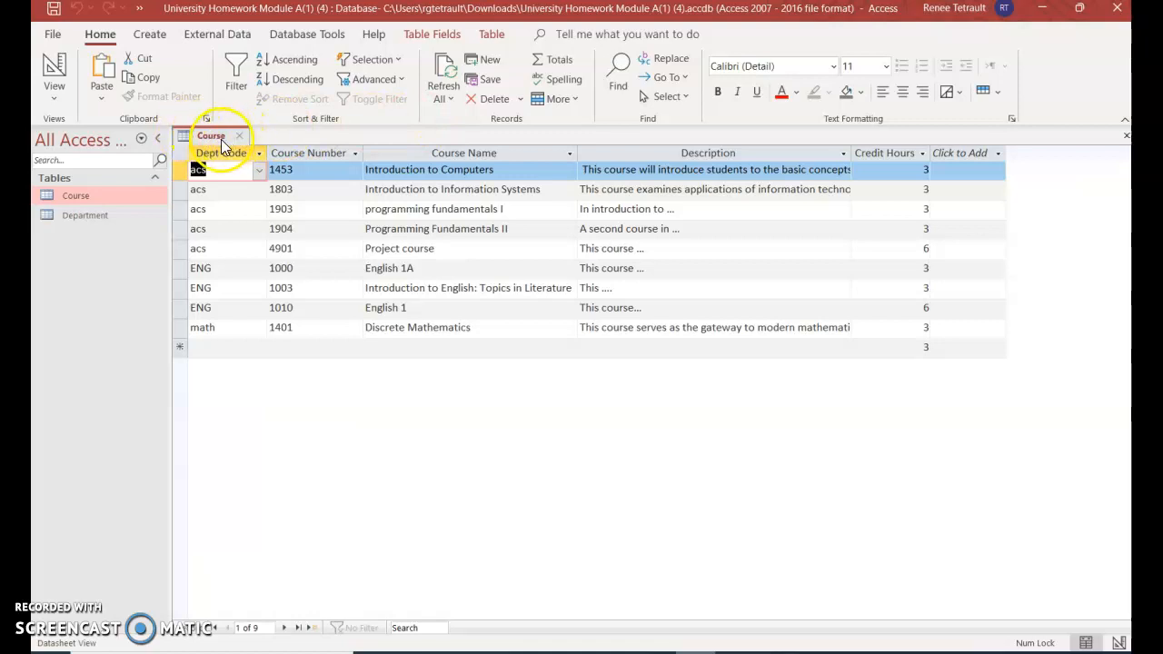
click(239, 135)
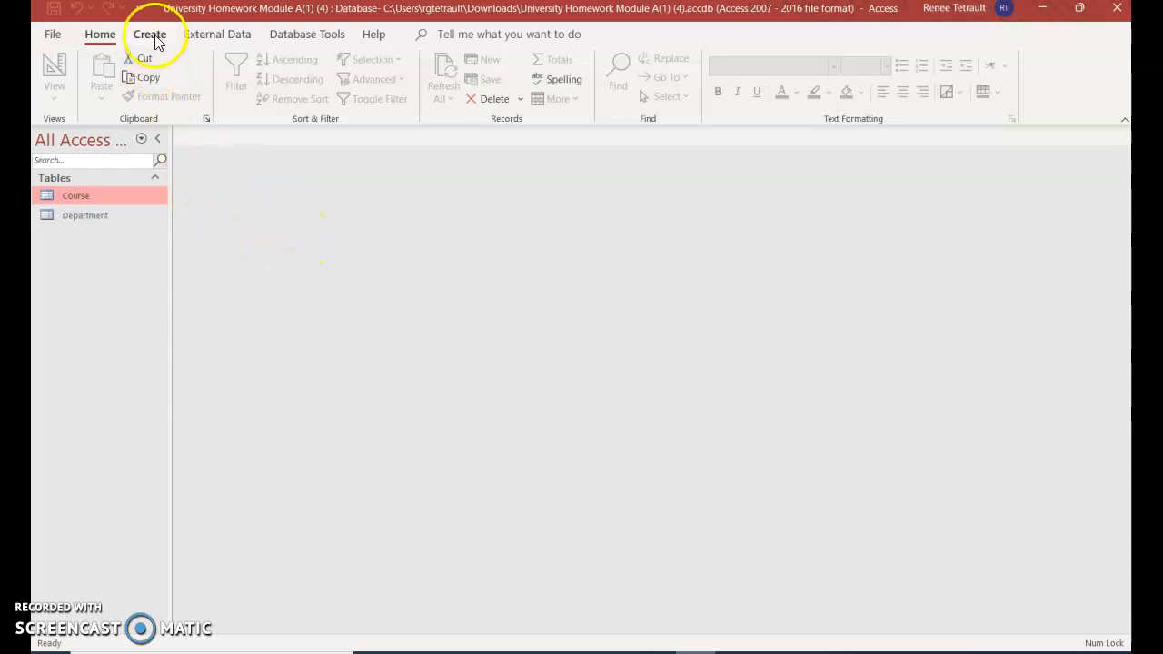
Start a blank table in Design View with Student ID as an AutoNumber field.
click(149, 33)
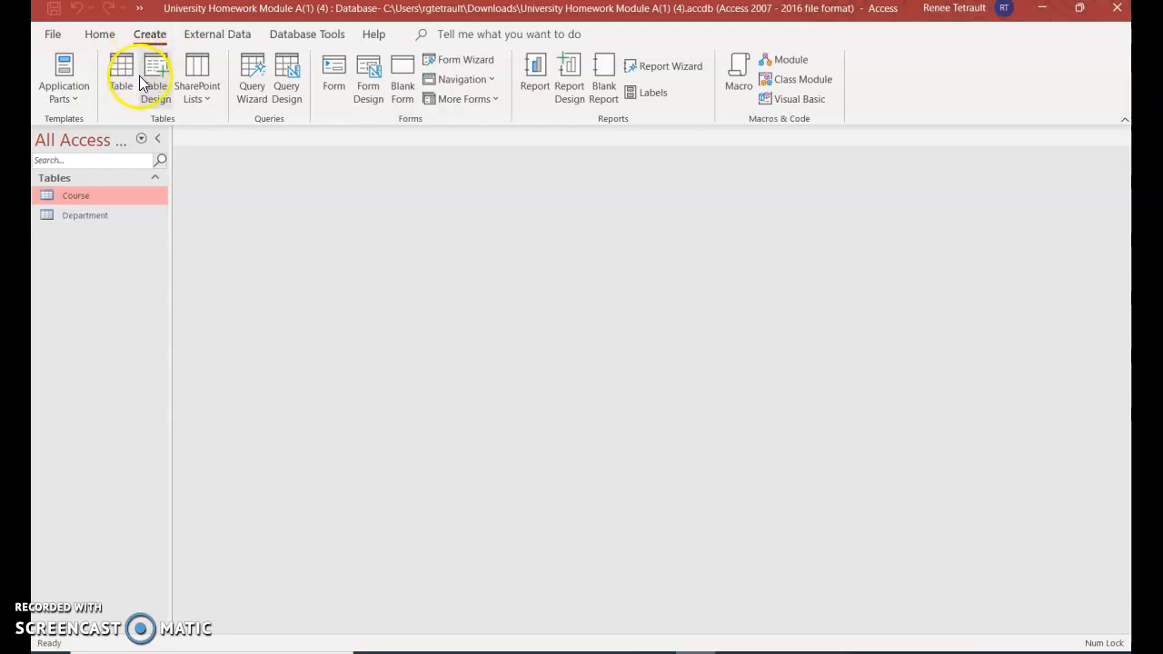
click(154, 76)
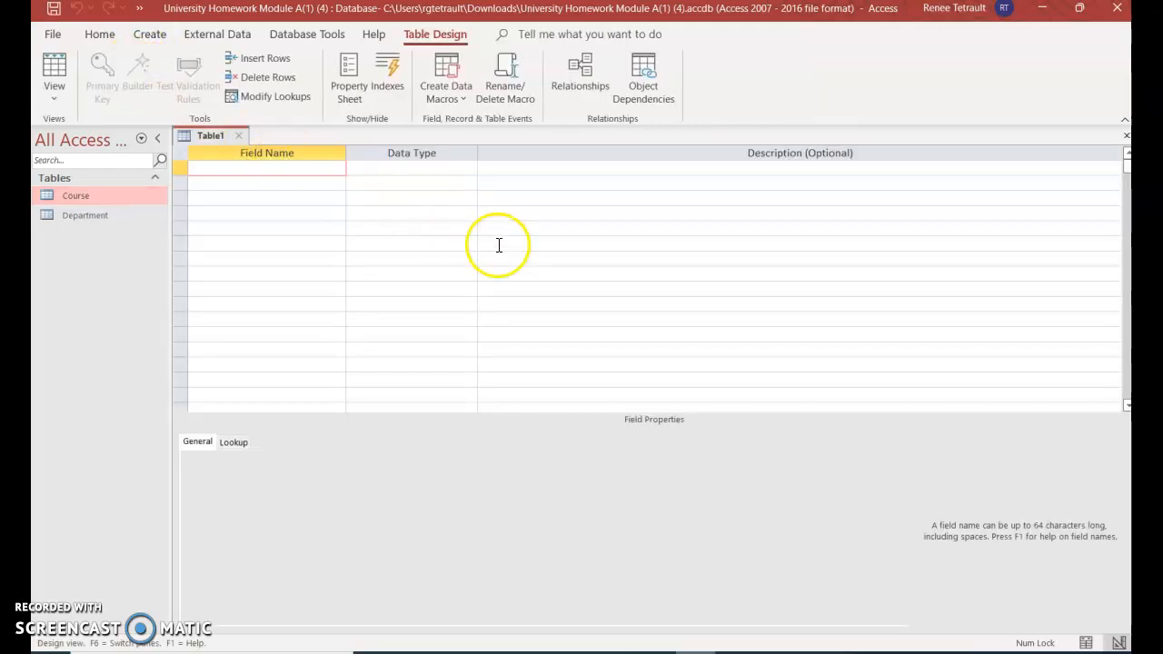
text(Student ID)
click(411, 167)
text(a)
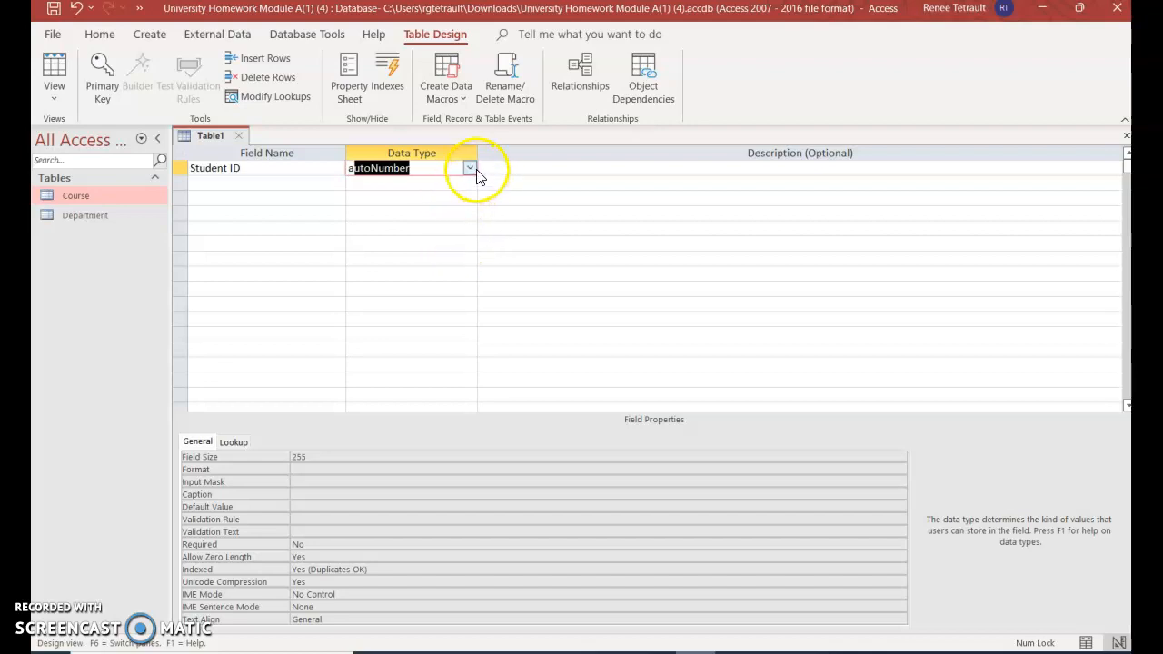
click(469, 167)
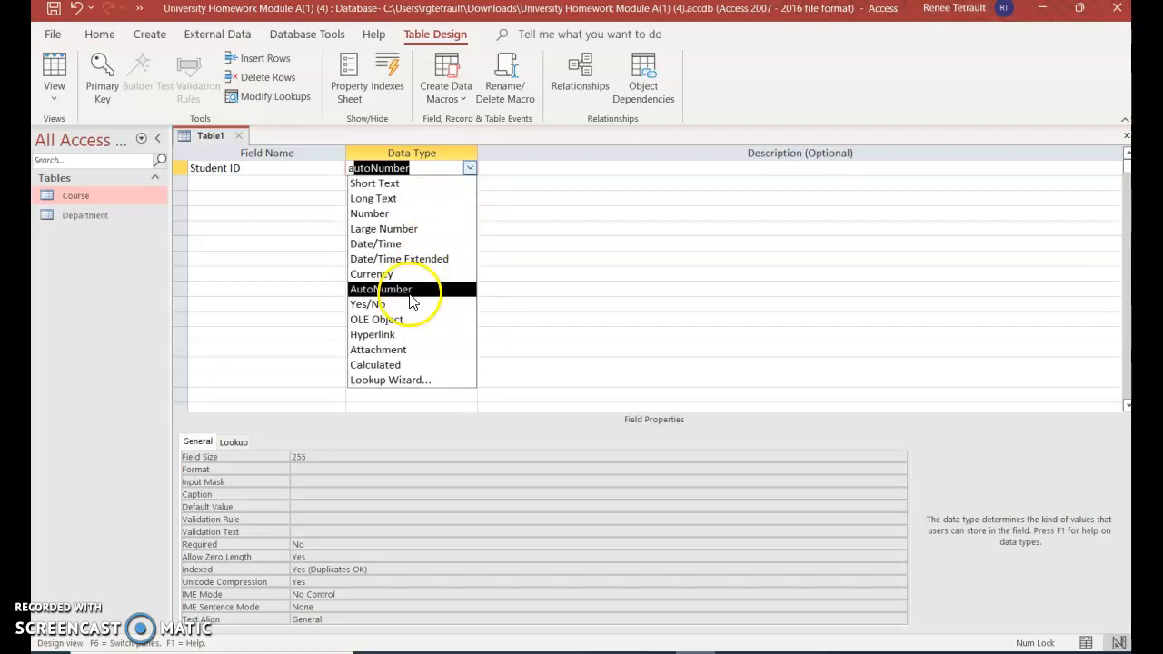
click(380, 289)
text(Last Name)
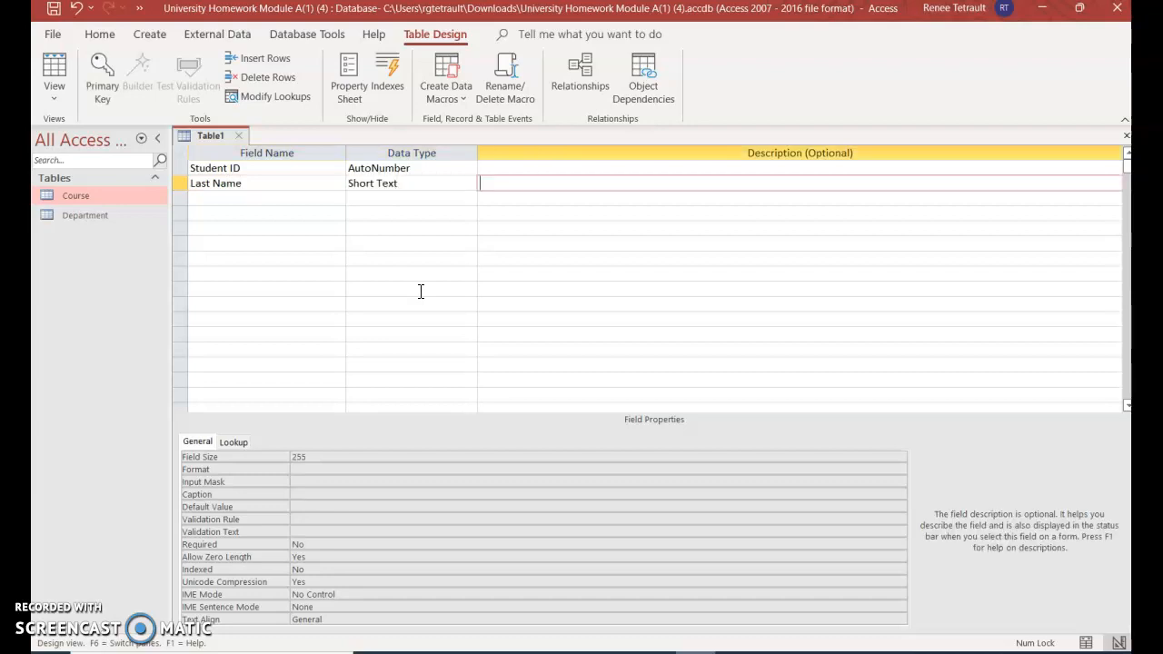
Add First Name, Contact Information and Initial Date fields to the design.
text(First Name)
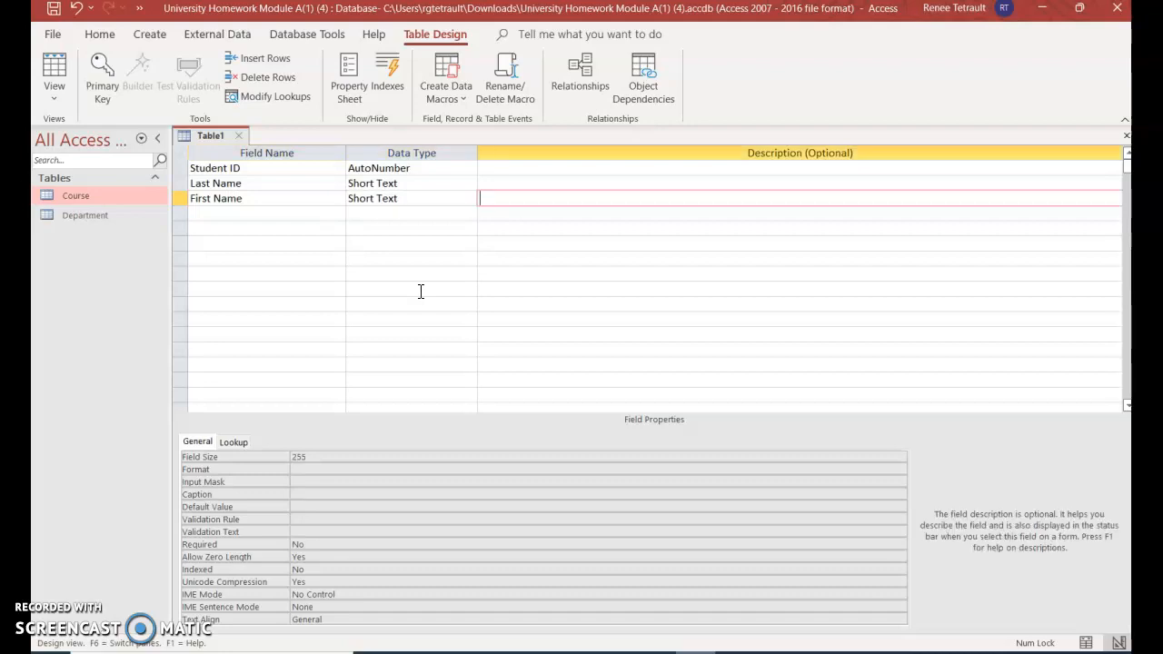
text(Contact)
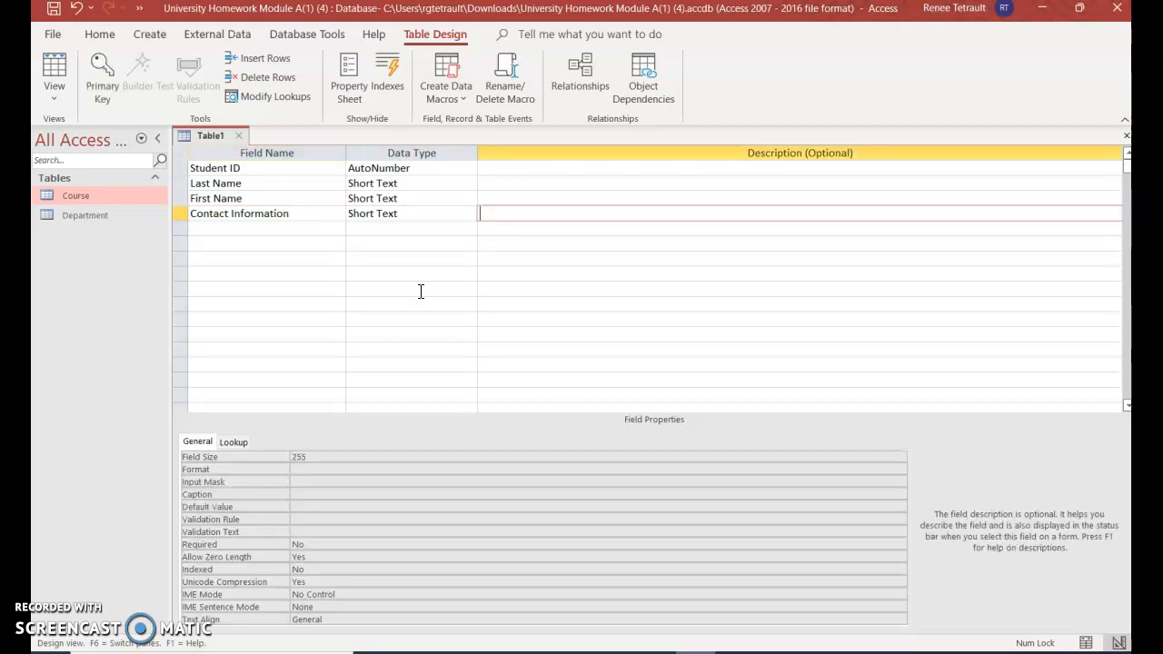
text(Initial Date)
click(410, 228)
text(Date/Time)
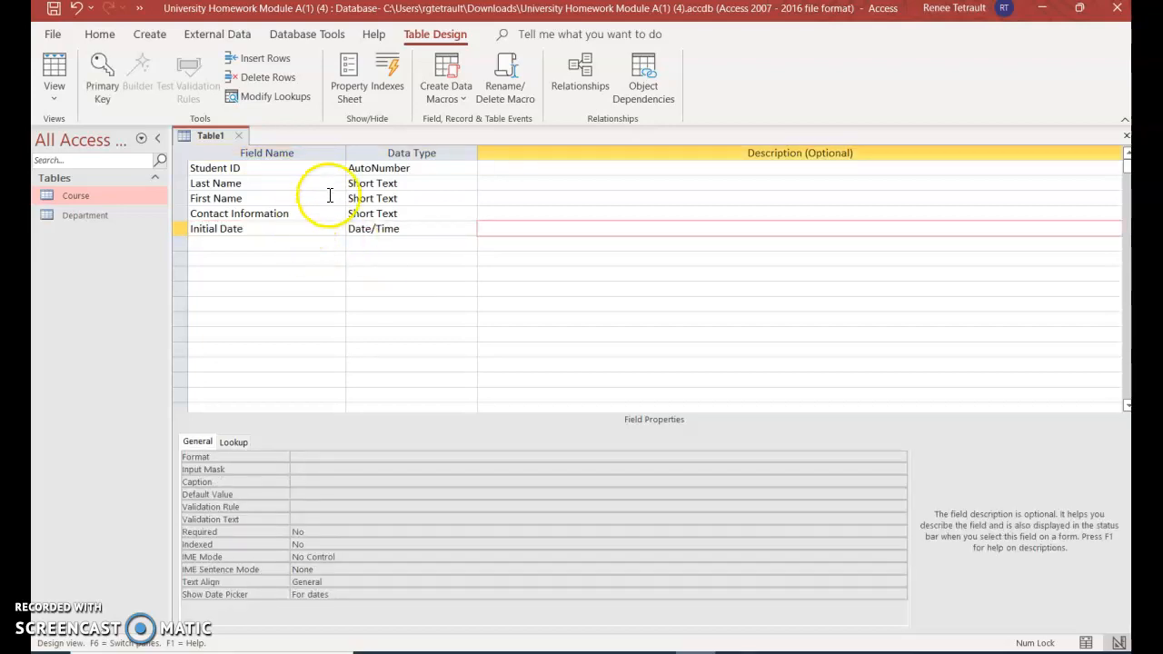
Set Field Size 50 for Last Name and First Name and 10 for Contact Information.
click(215, 167)
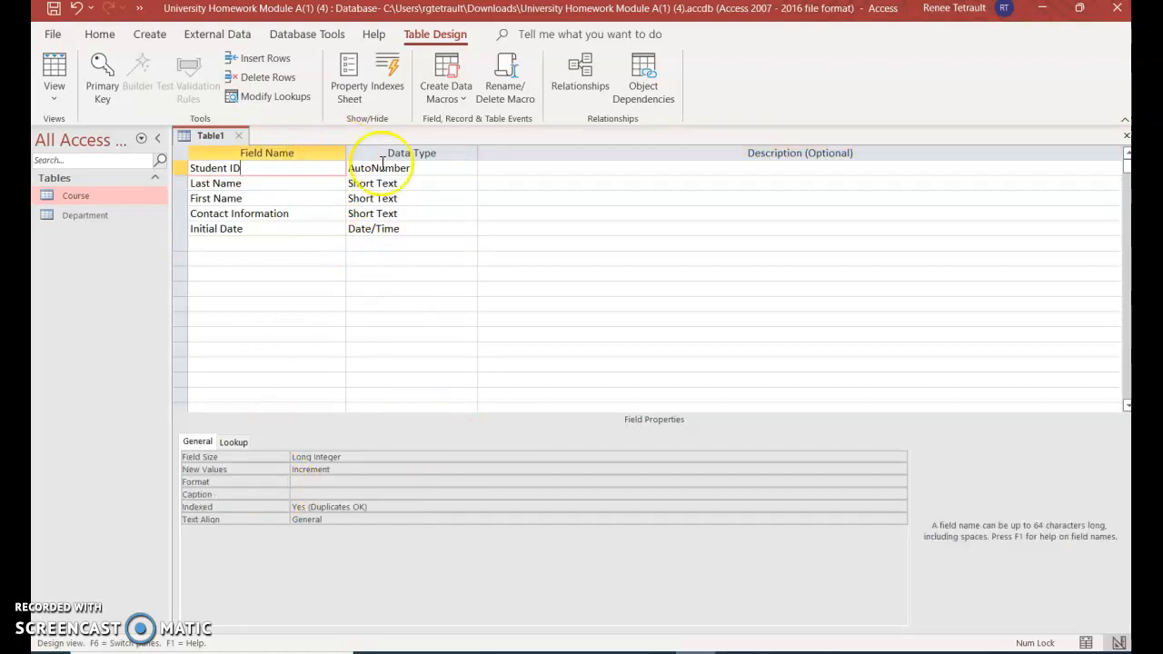
mouse_move(371, 334)
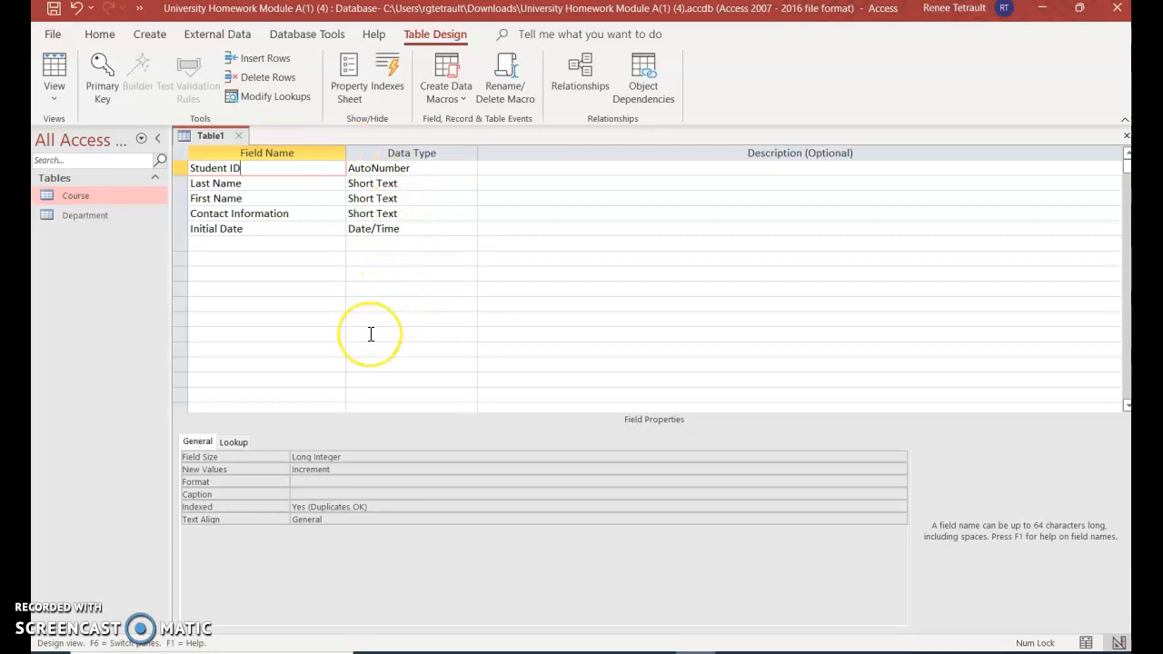
mouse_move(407, 248)
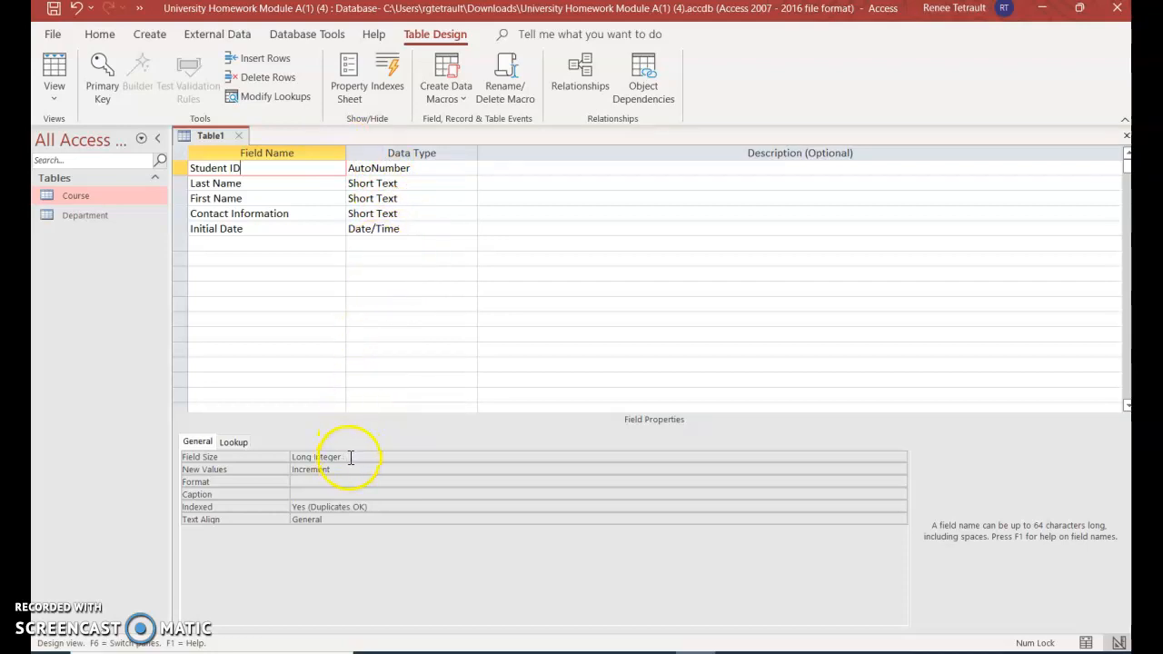
click(214, 181)
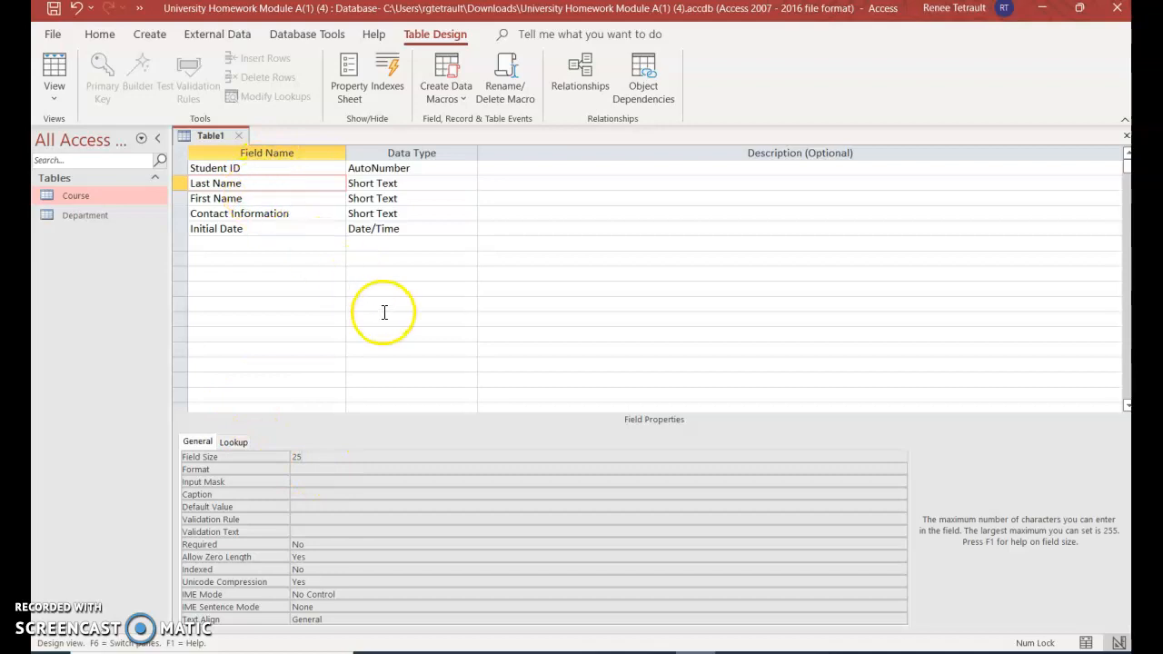
text(50)
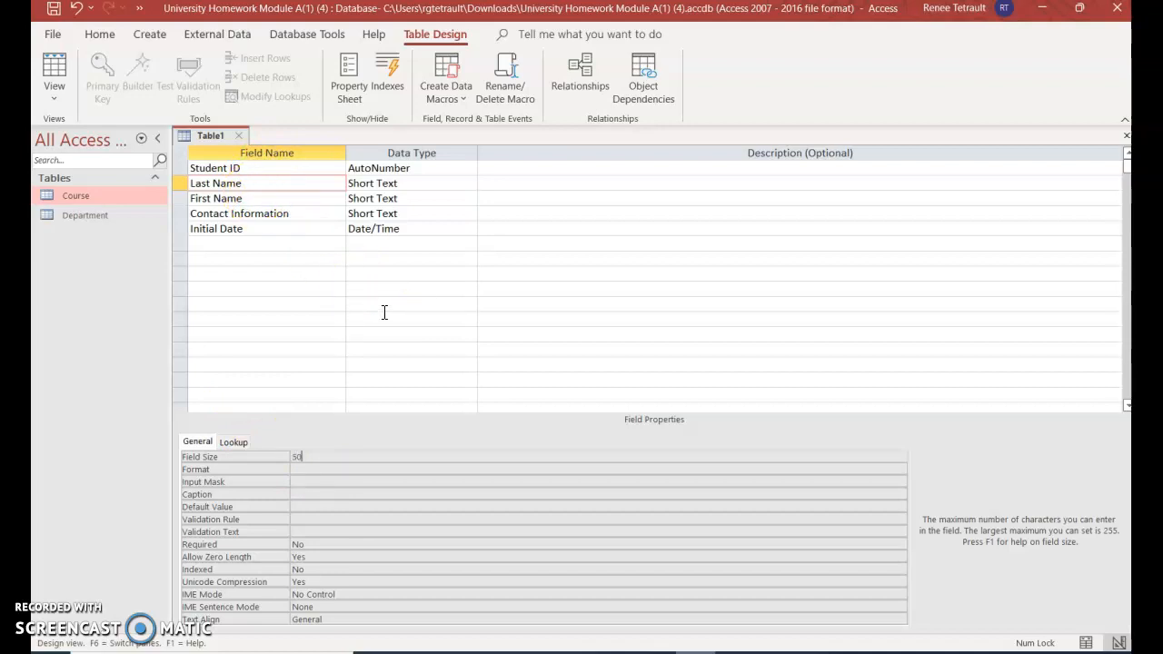
click(245, 198)
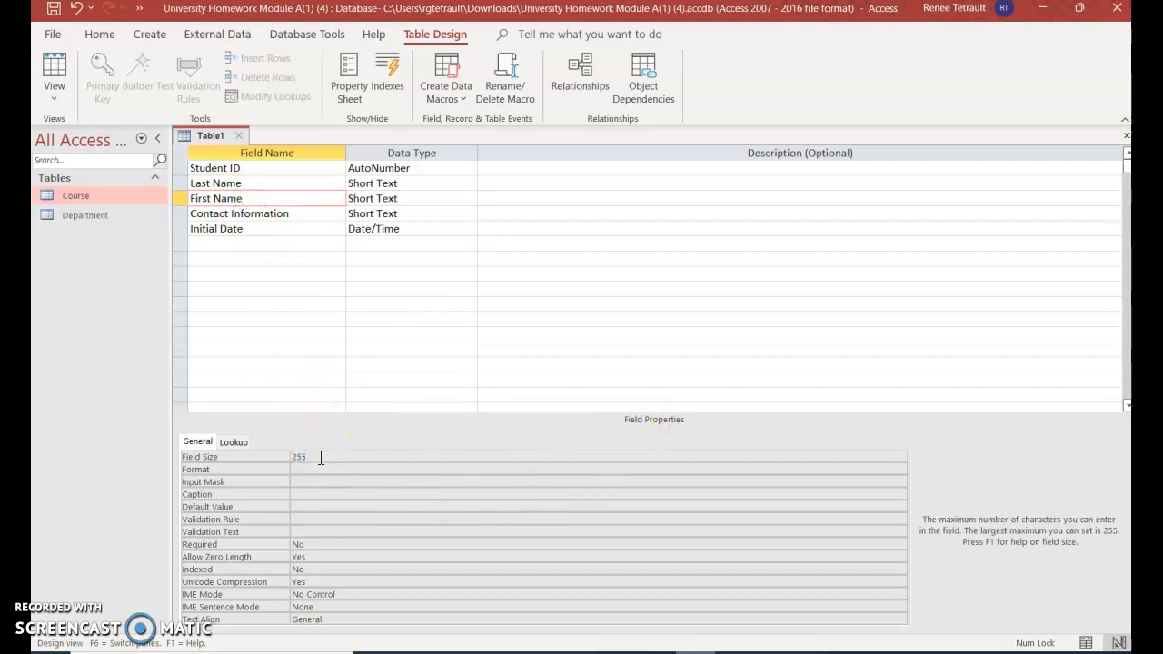
text(50)
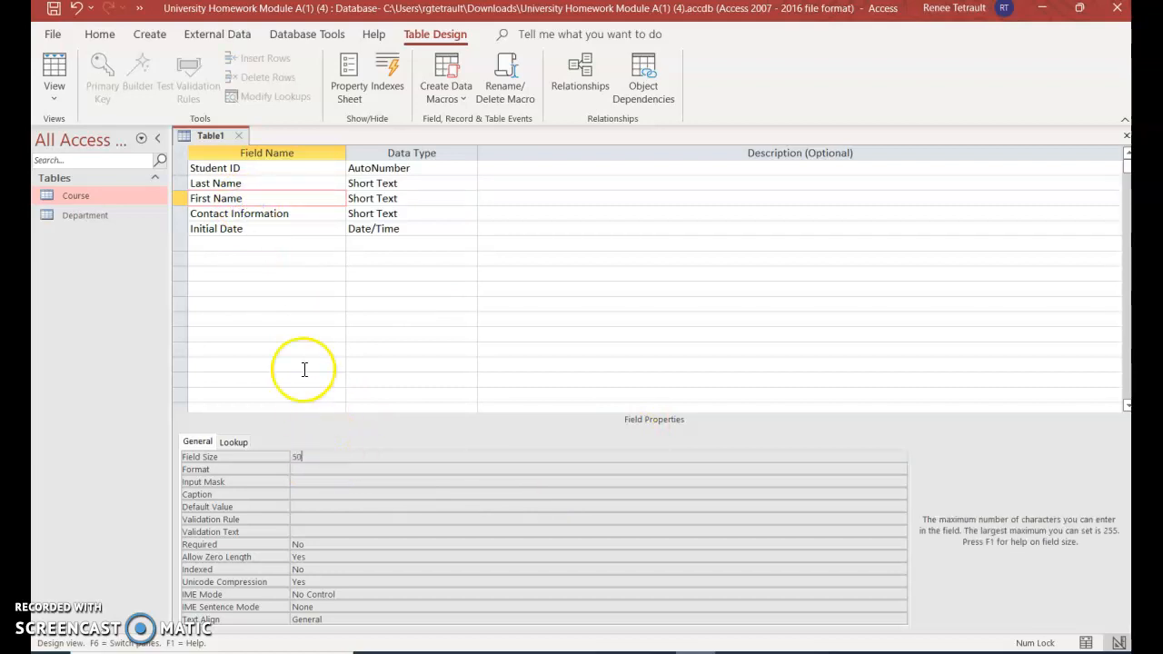
click(240, 214)
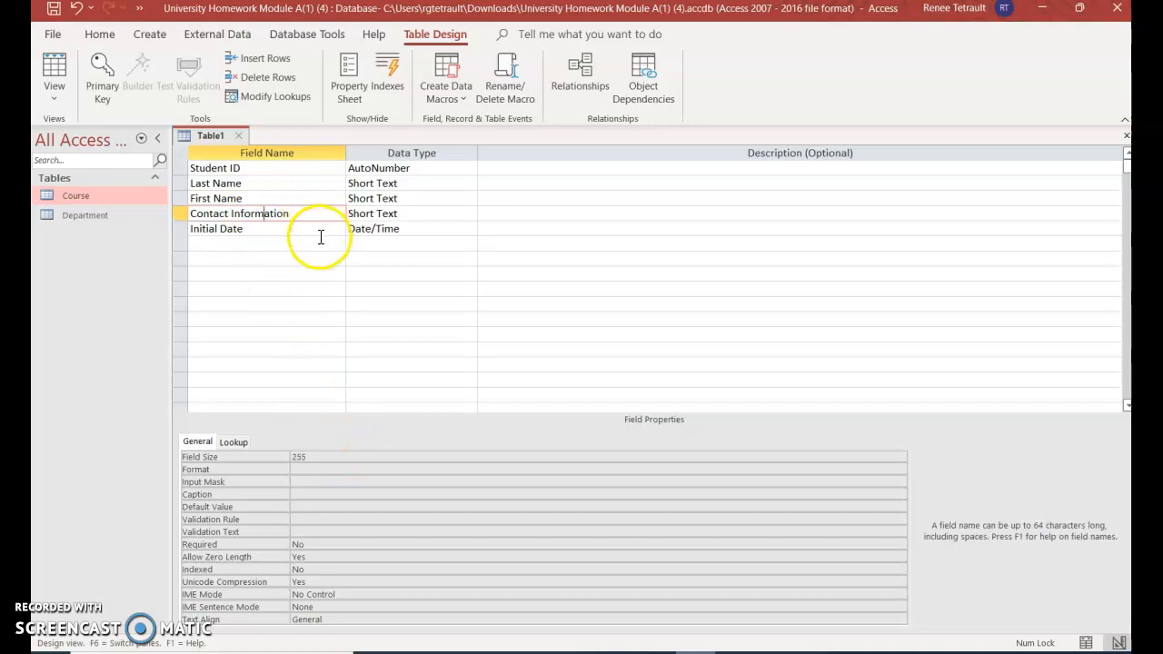
mouse_move(378, 450)
text(2)
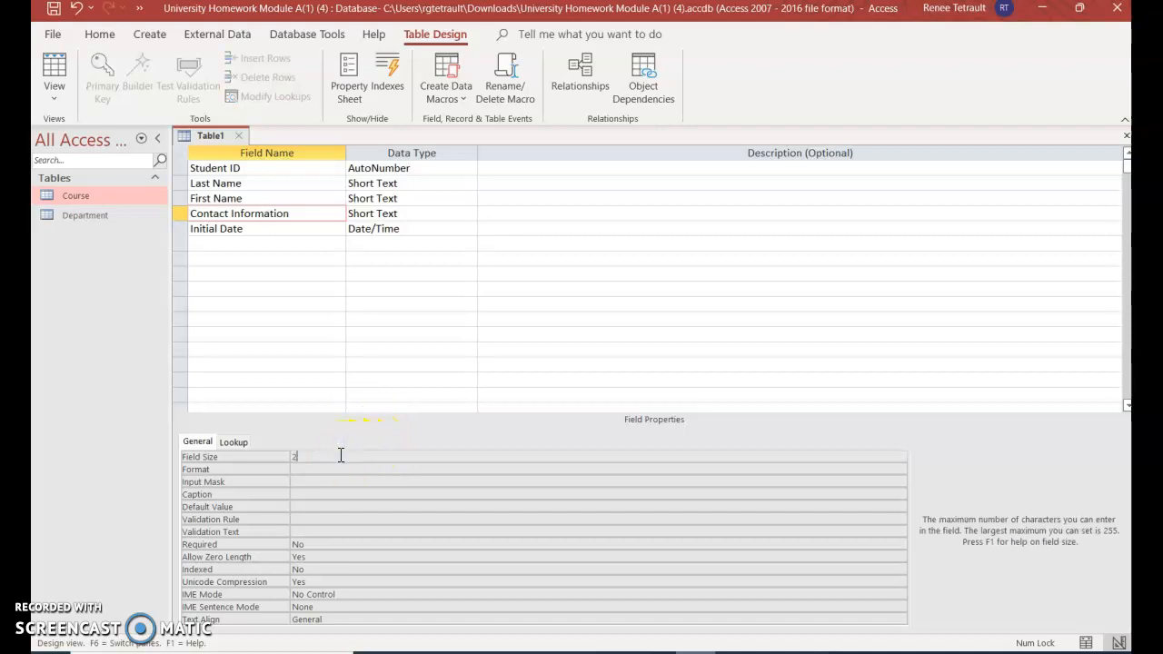
text(10)
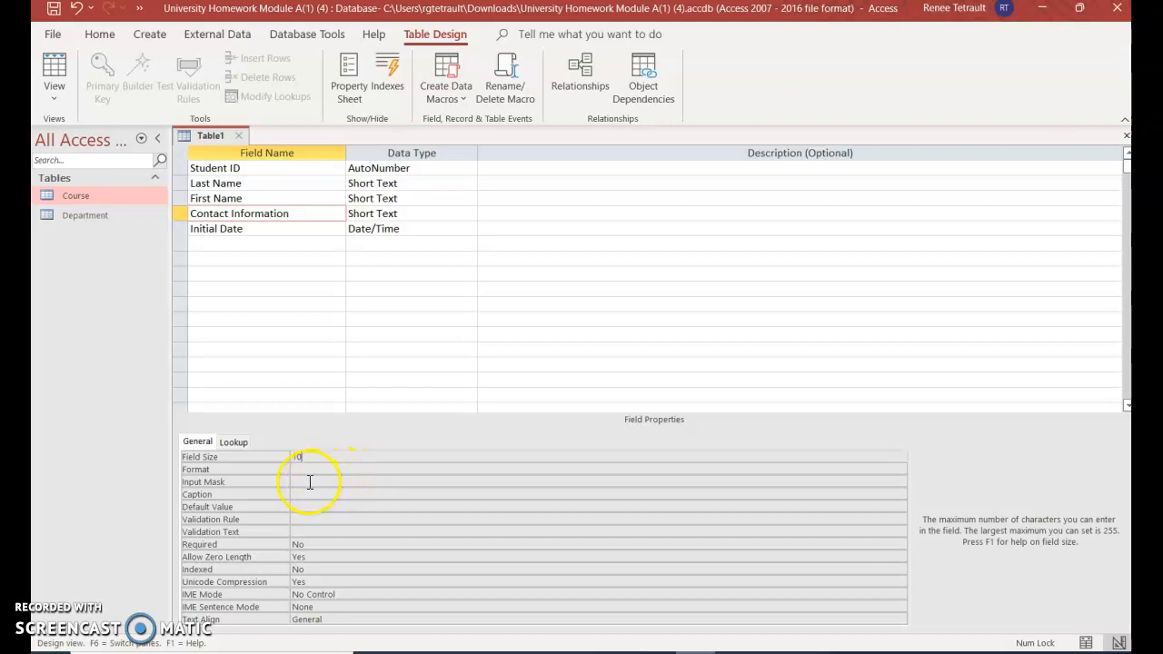
Confirm Contact Information size 10, launch its Input Mask builder and agree to save the table first.
text(10)
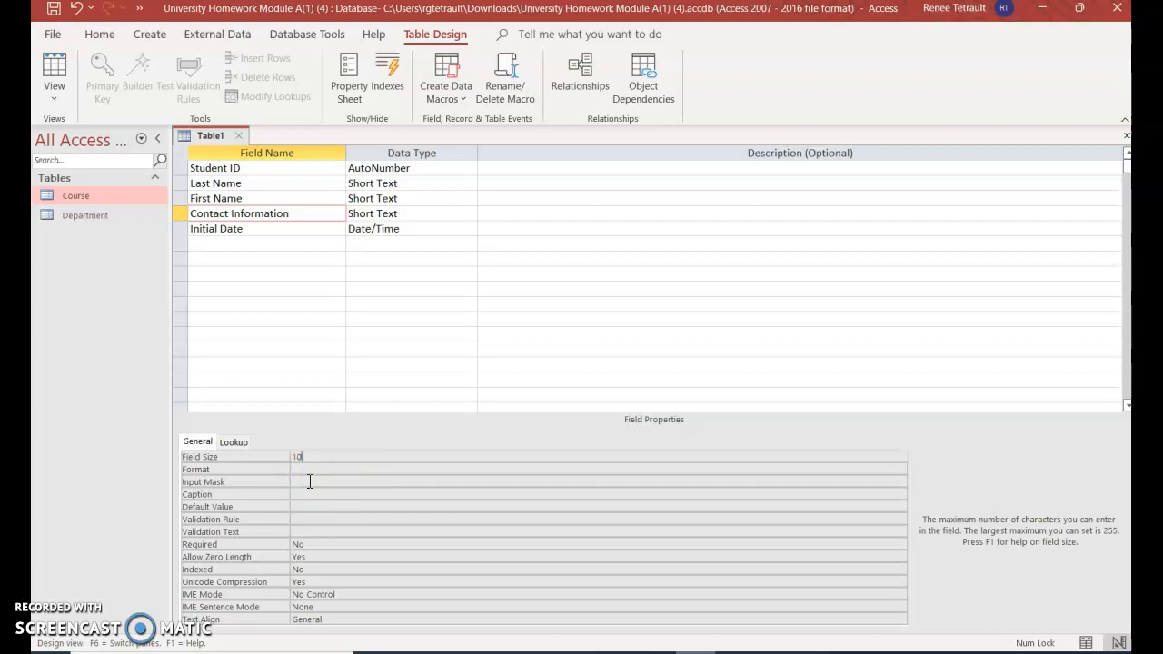
mouse_move(892, 487)
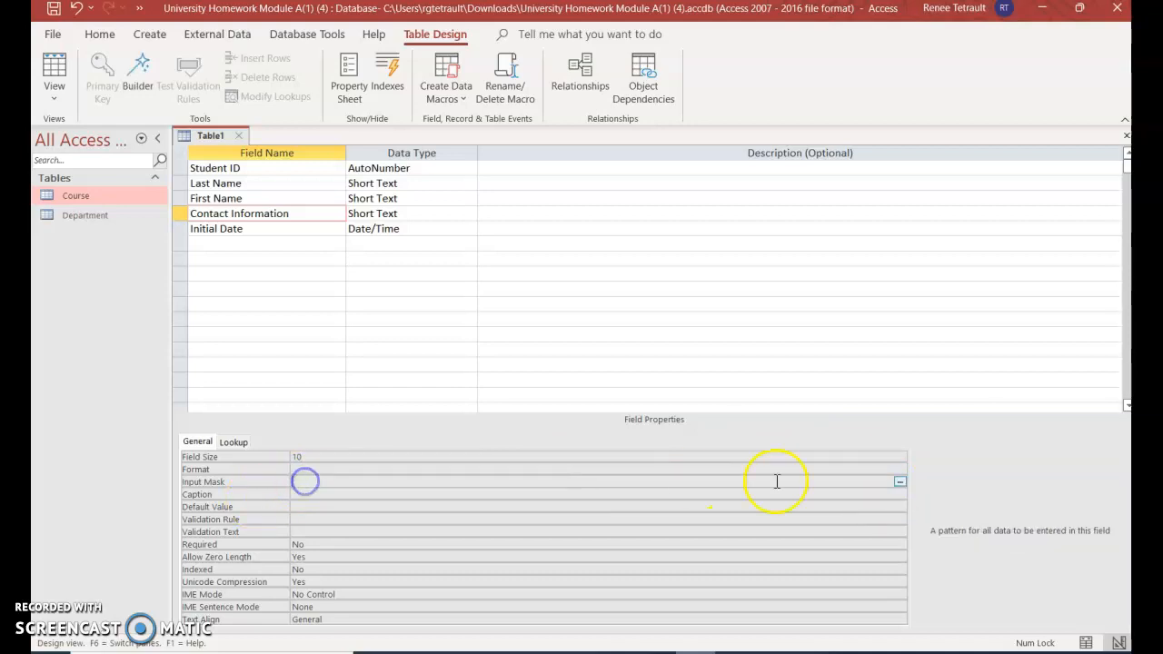
click(897, 481)
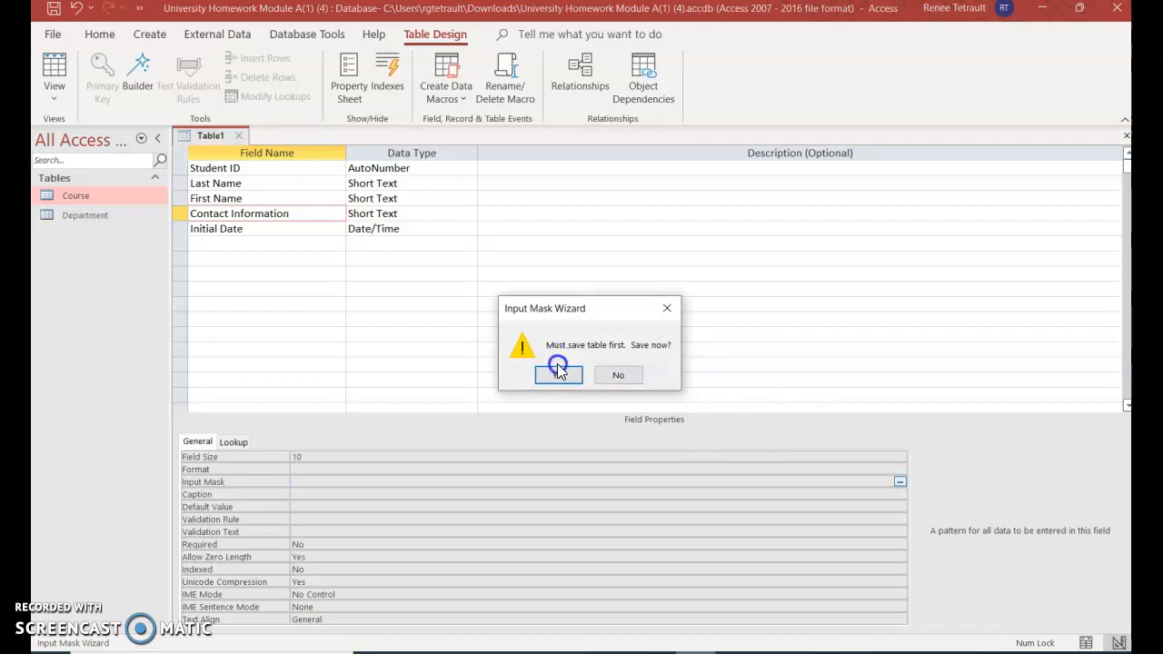
click(558, 375)
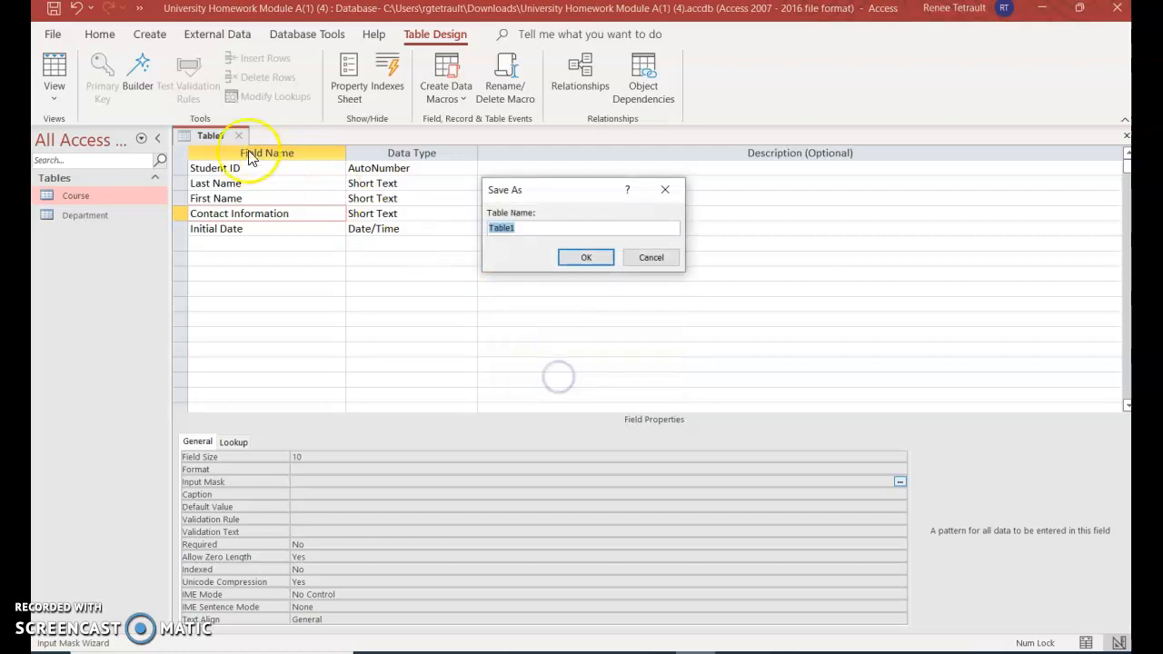
Name the new table Students in the Save As dialog and confirm.
text(S)
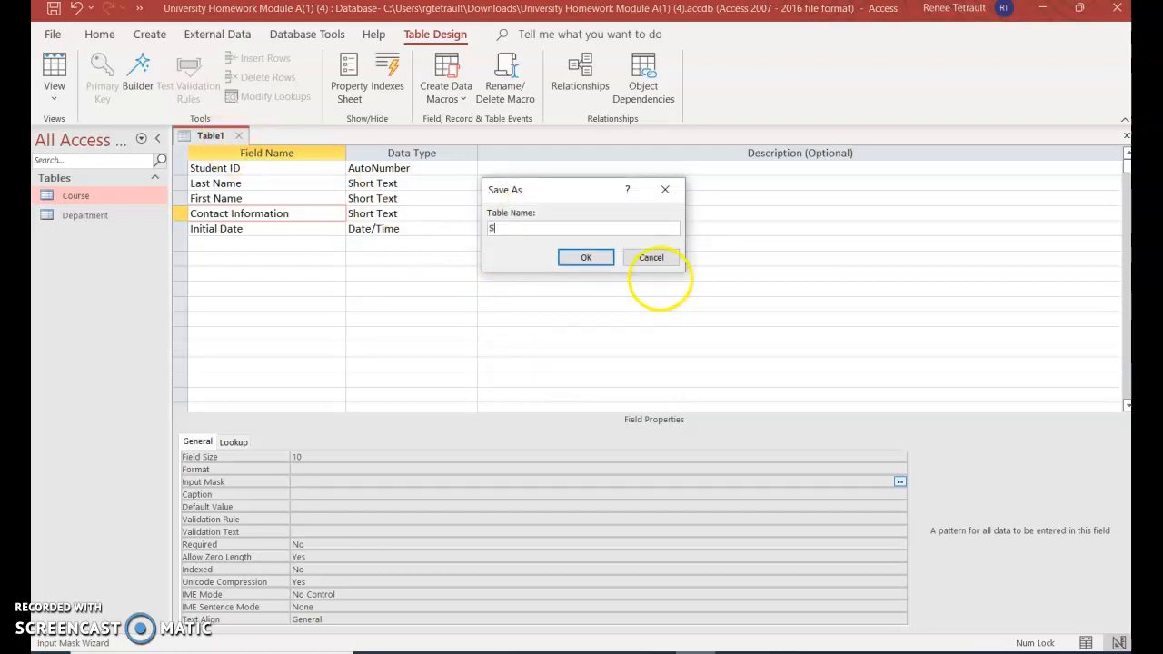
text(Students)
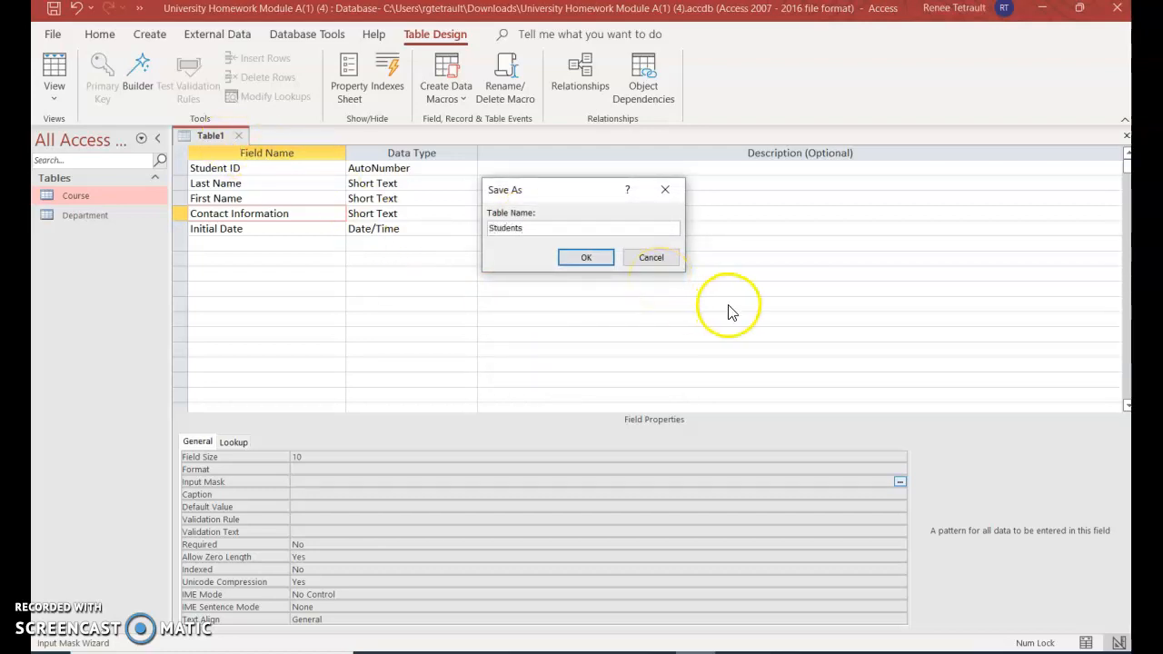
click(585, 258)
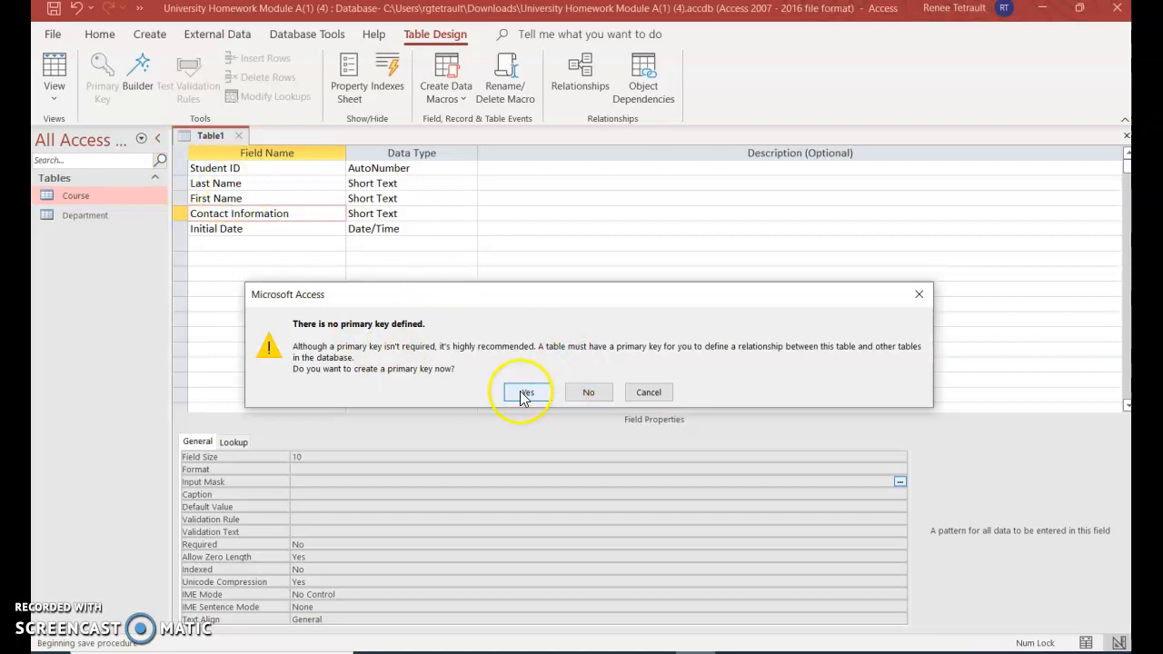
Let Access create a primary key and apply a Phone Number input mask stored without symbols.
click(526, 393)
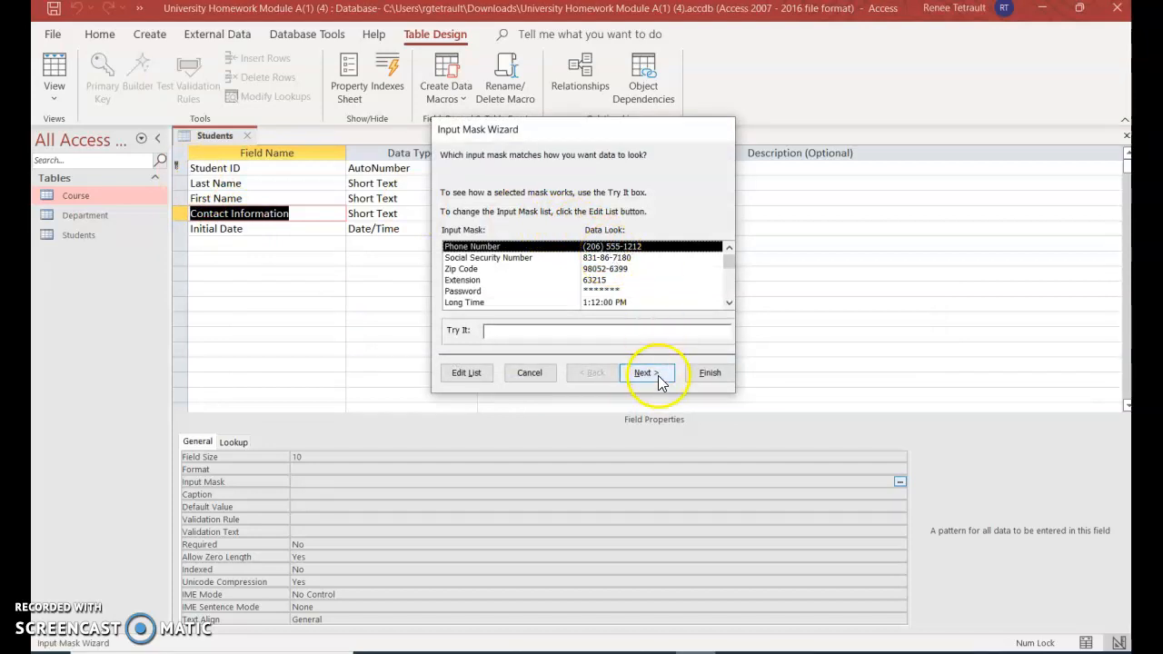
click(647, 373)
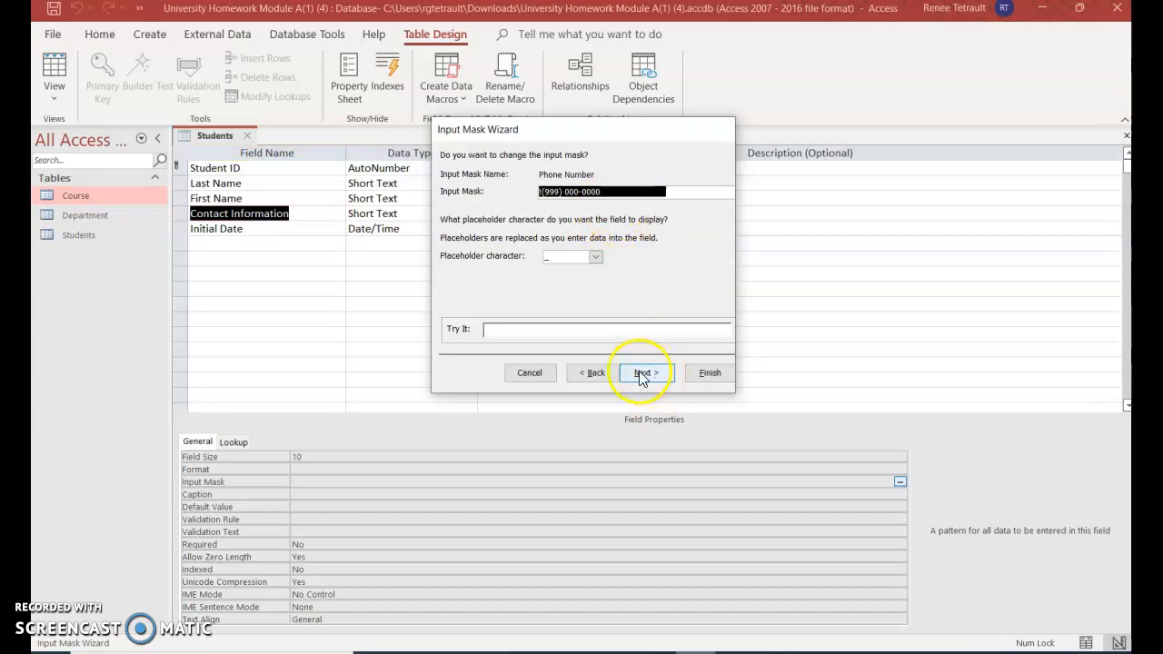
click(643, 372)
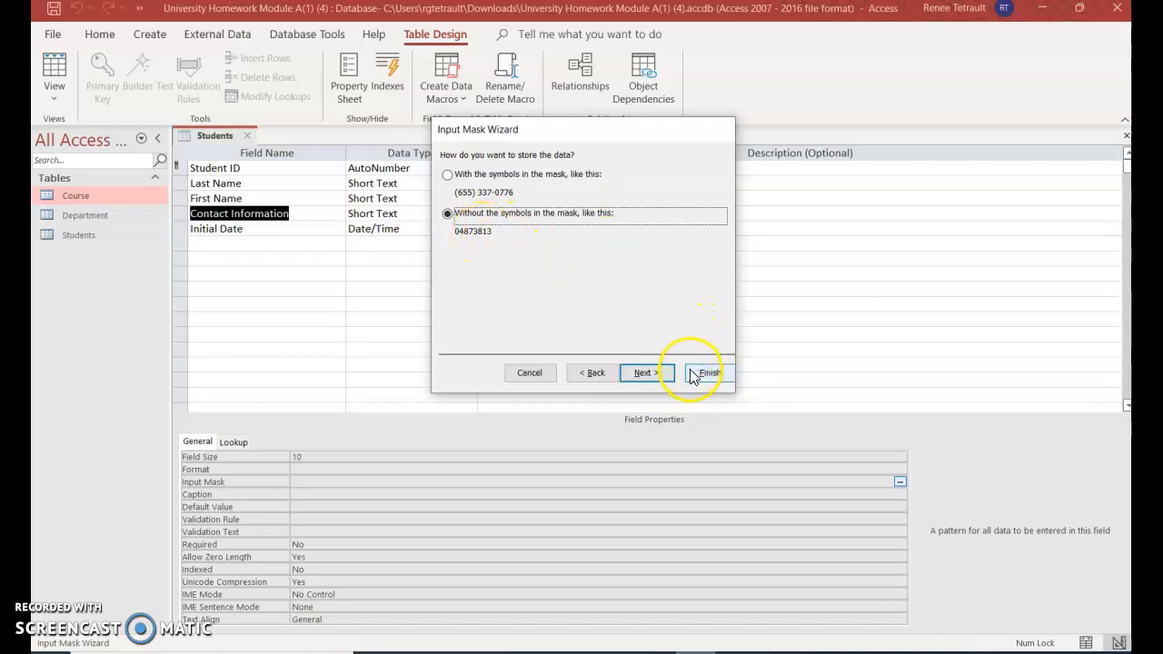
click(709, 373)
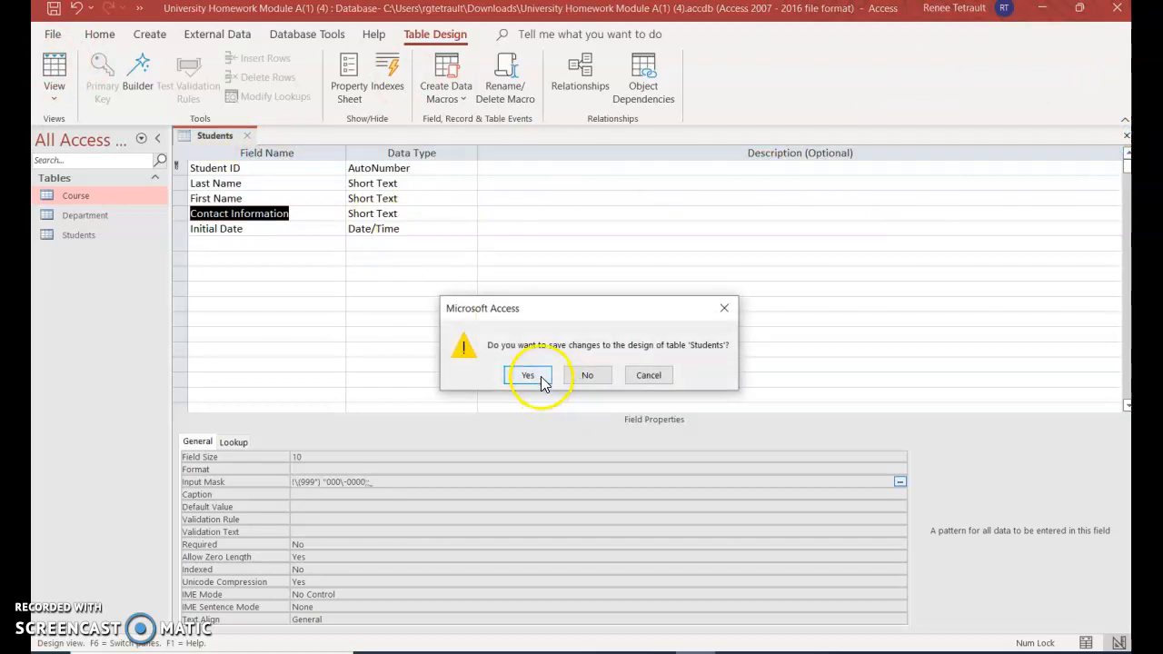
Save the Students design changes and reopen Students in Datasheet View after checking Design View.
click(527, 374)
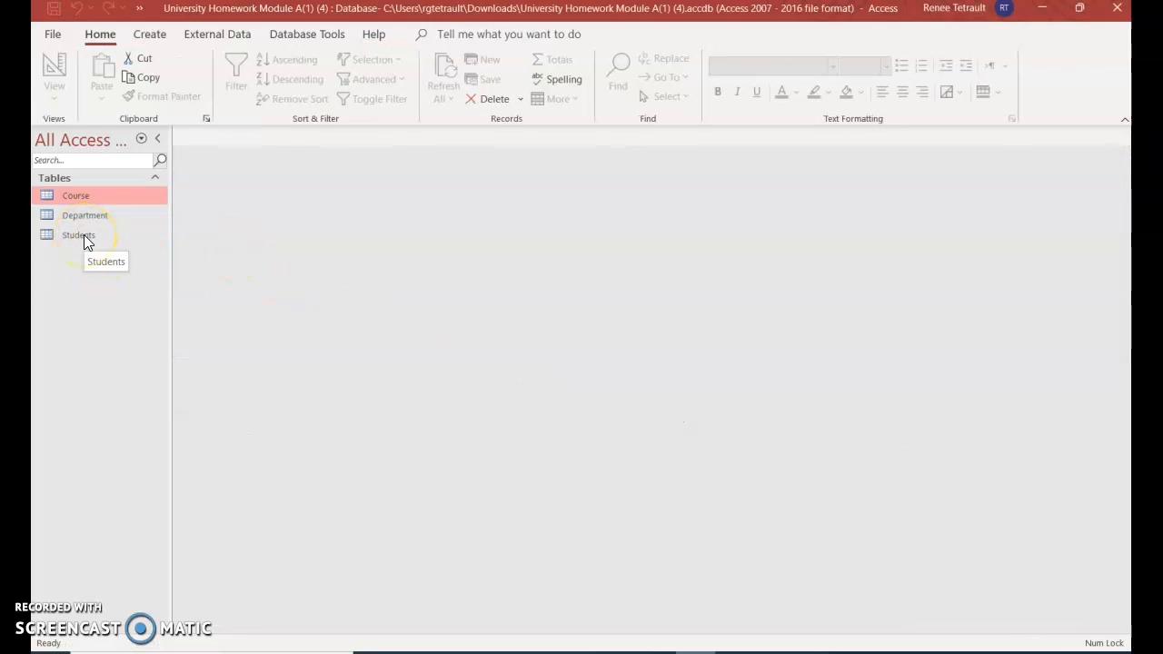
double_click(76, 234)
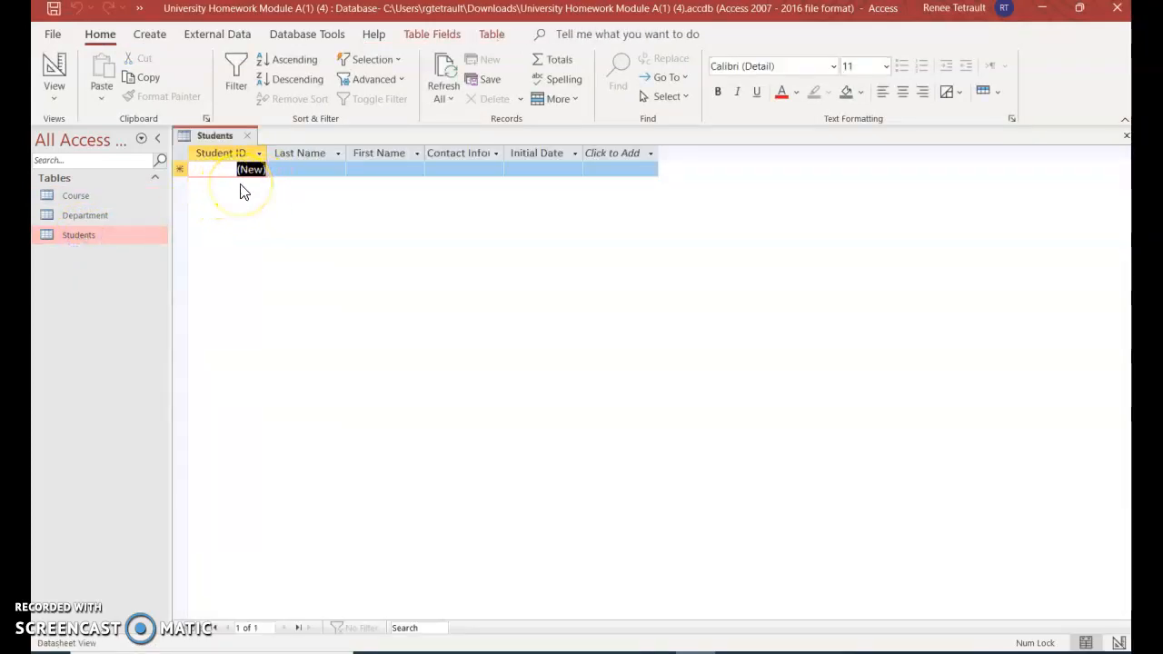
click(53, 69)
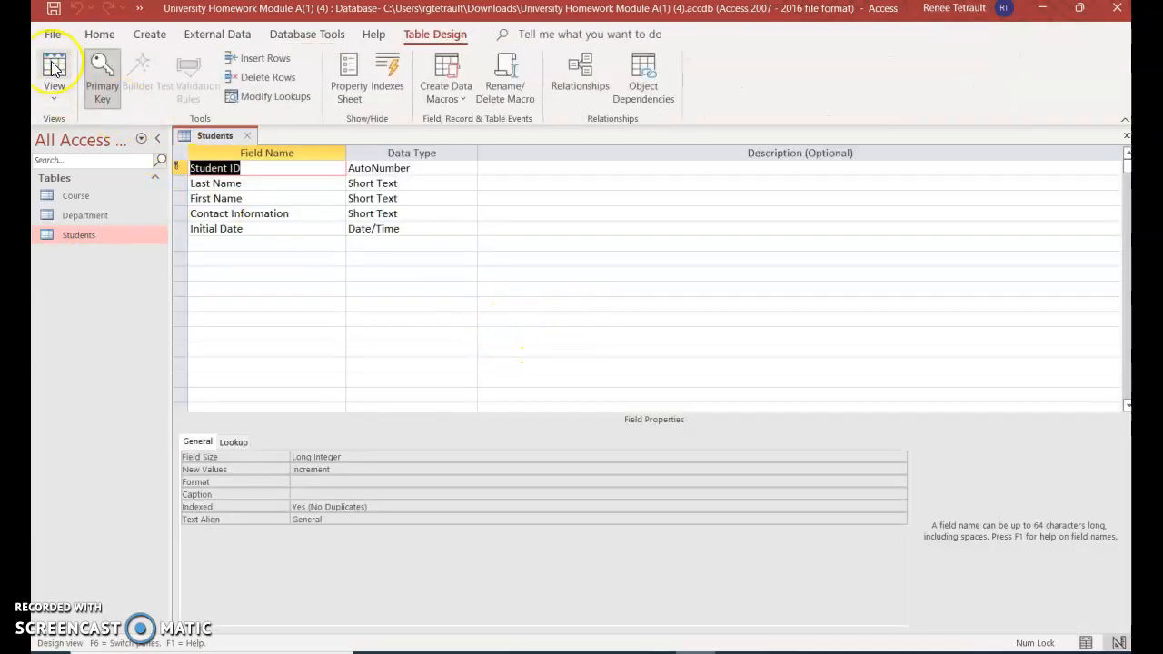
click(54, 72)
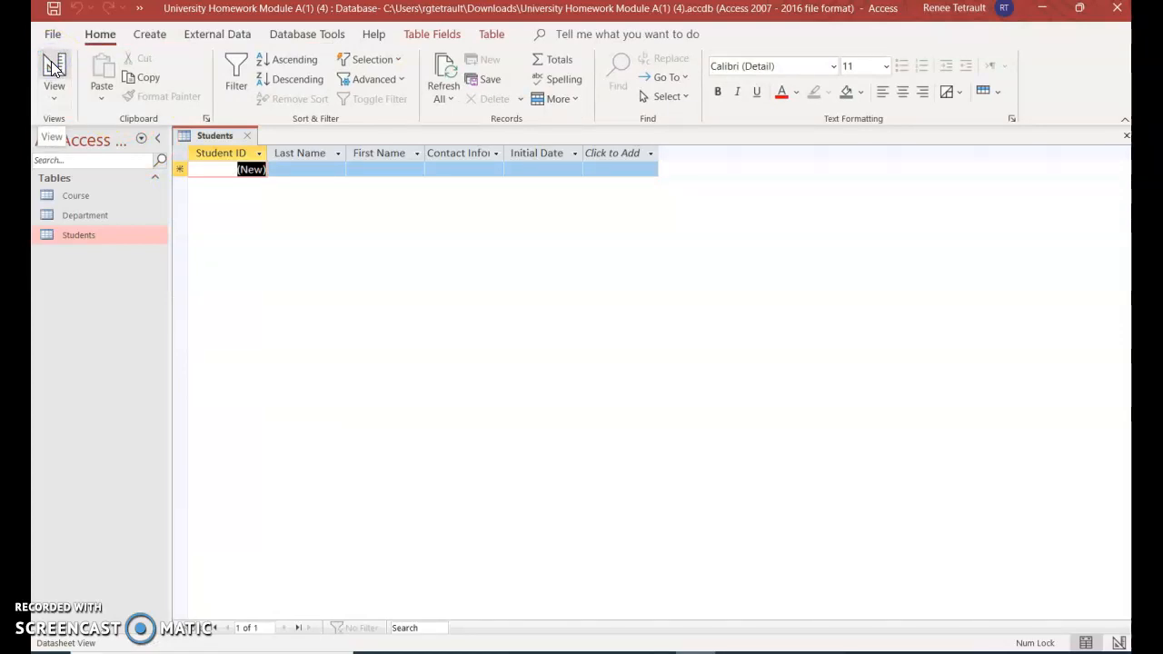
click(54, 69)
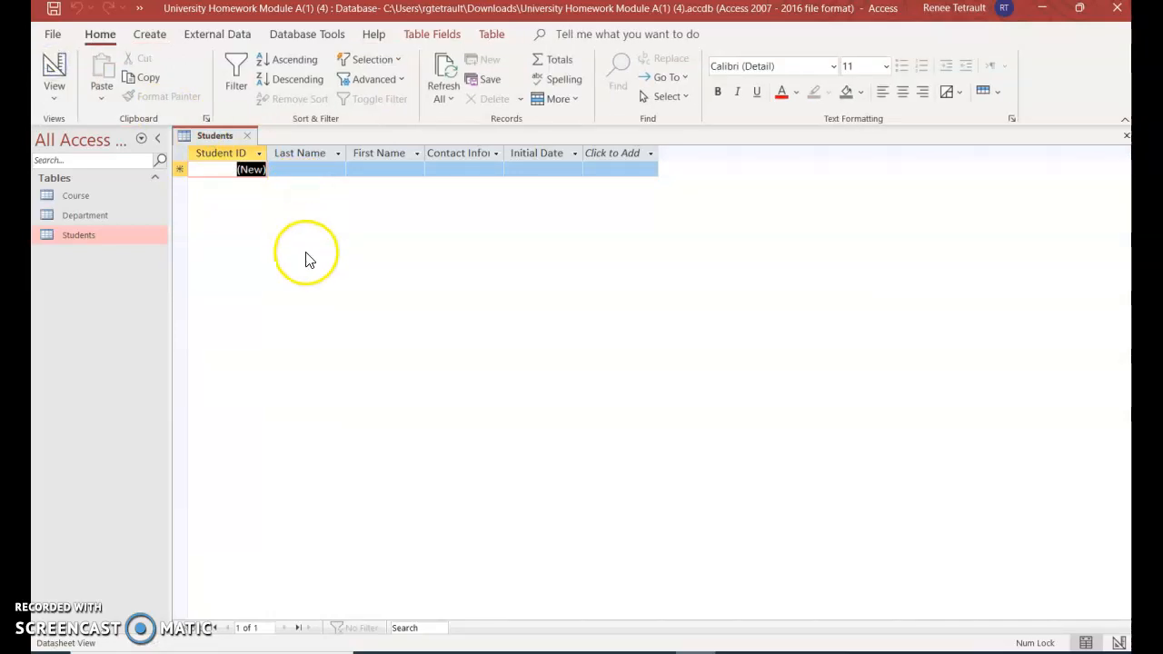
click(306, 169)
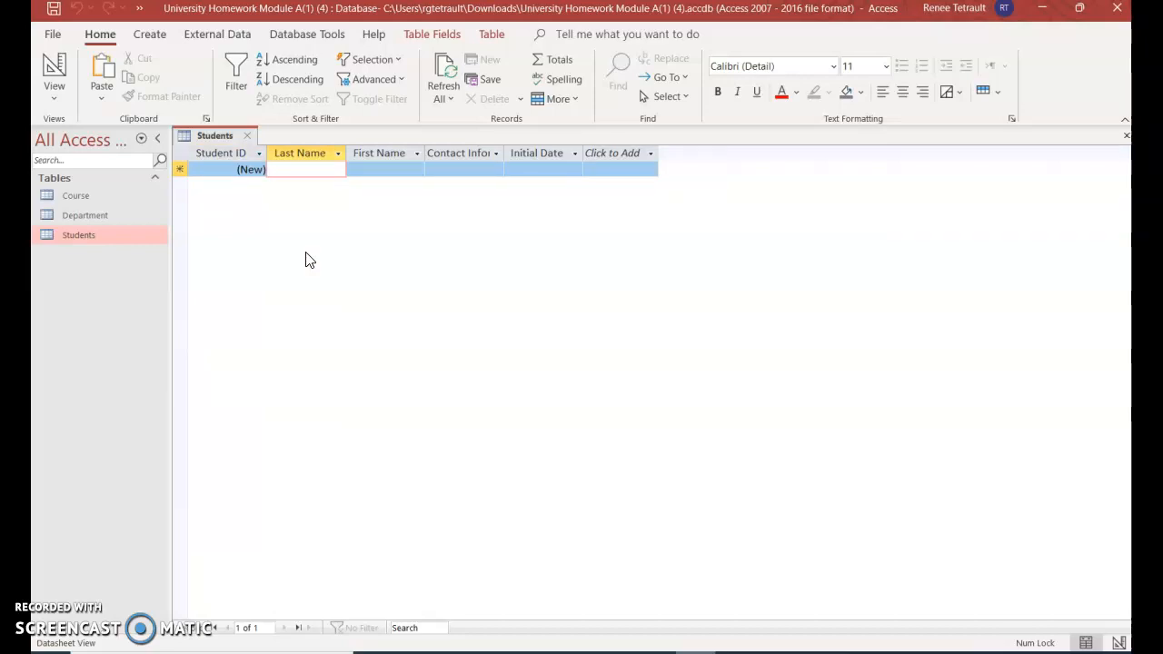
text(Tetrault)
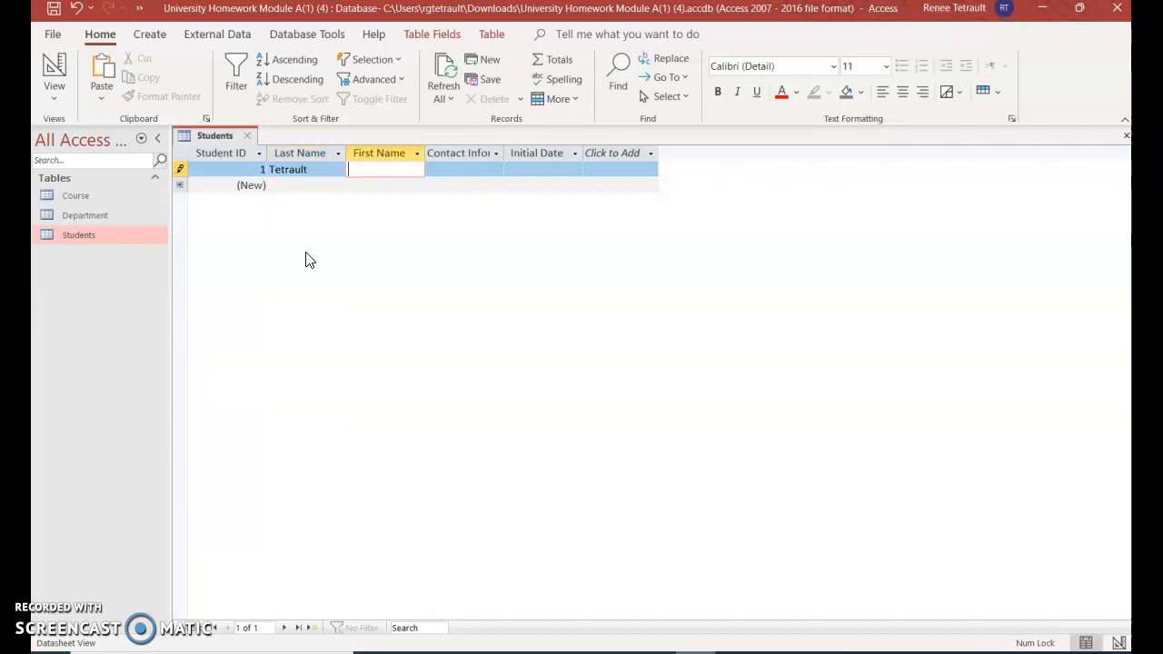
text(Renee)
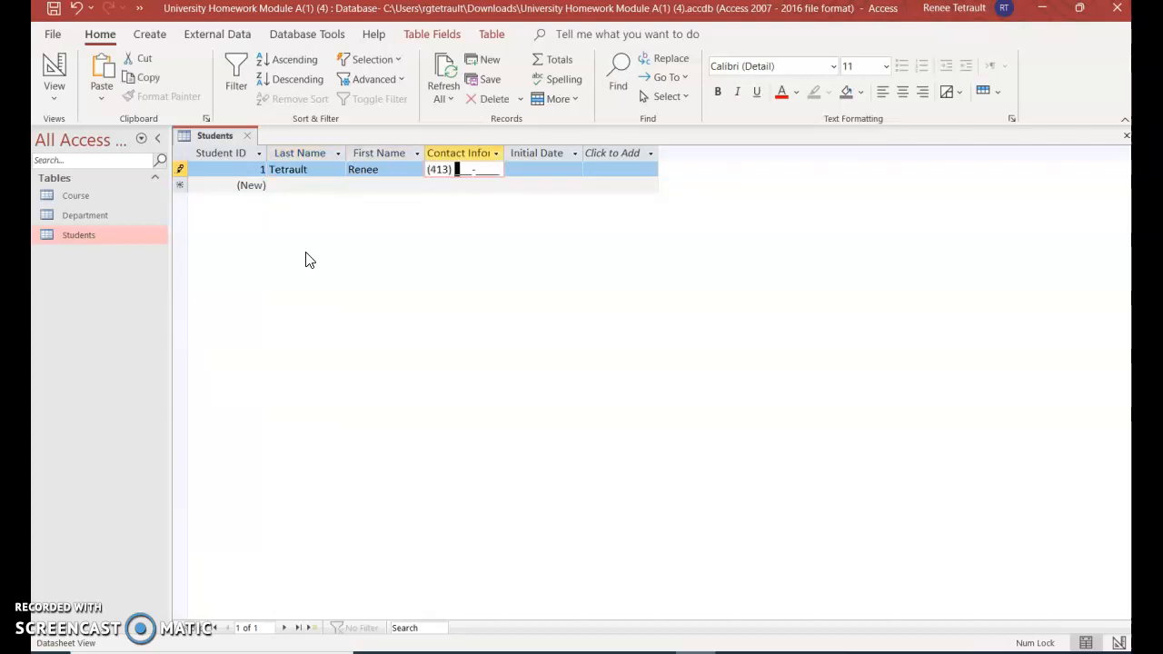
text(555-)
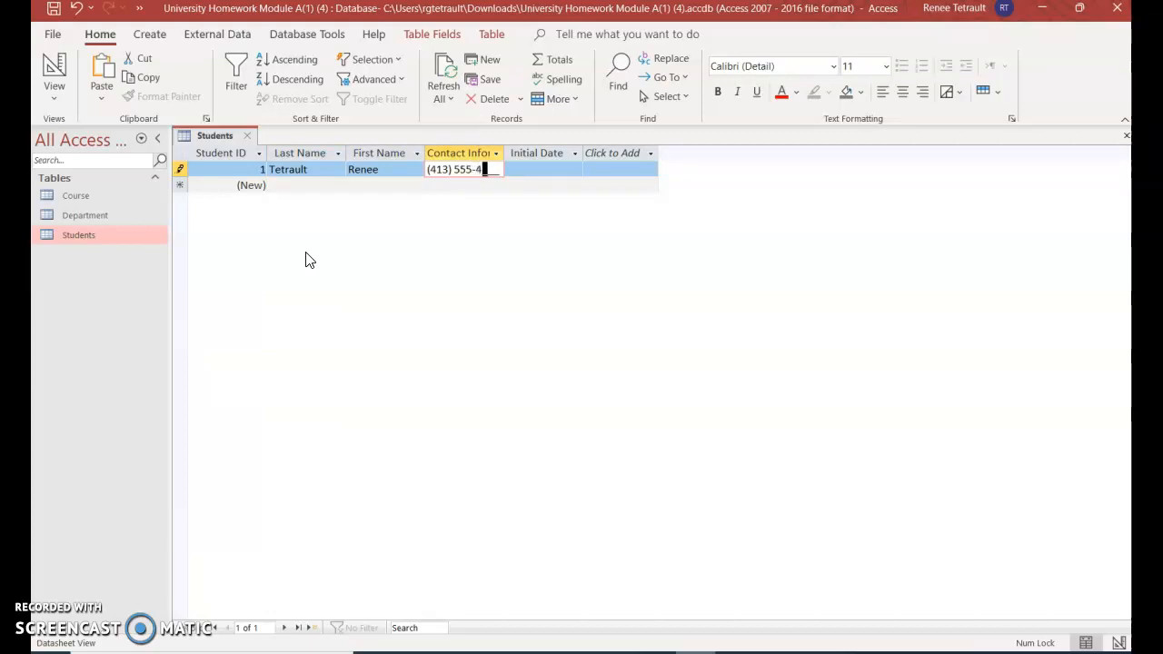
text(444)
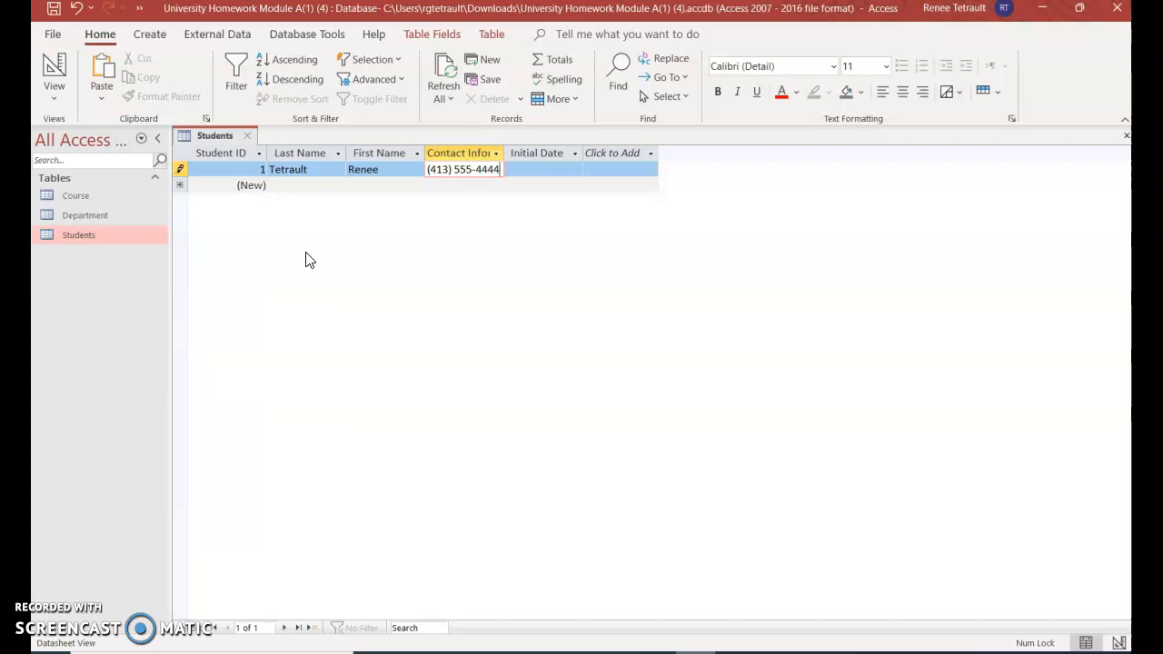
Pick the Initial Date from the date picker calendar for the record.
click(541, 169)
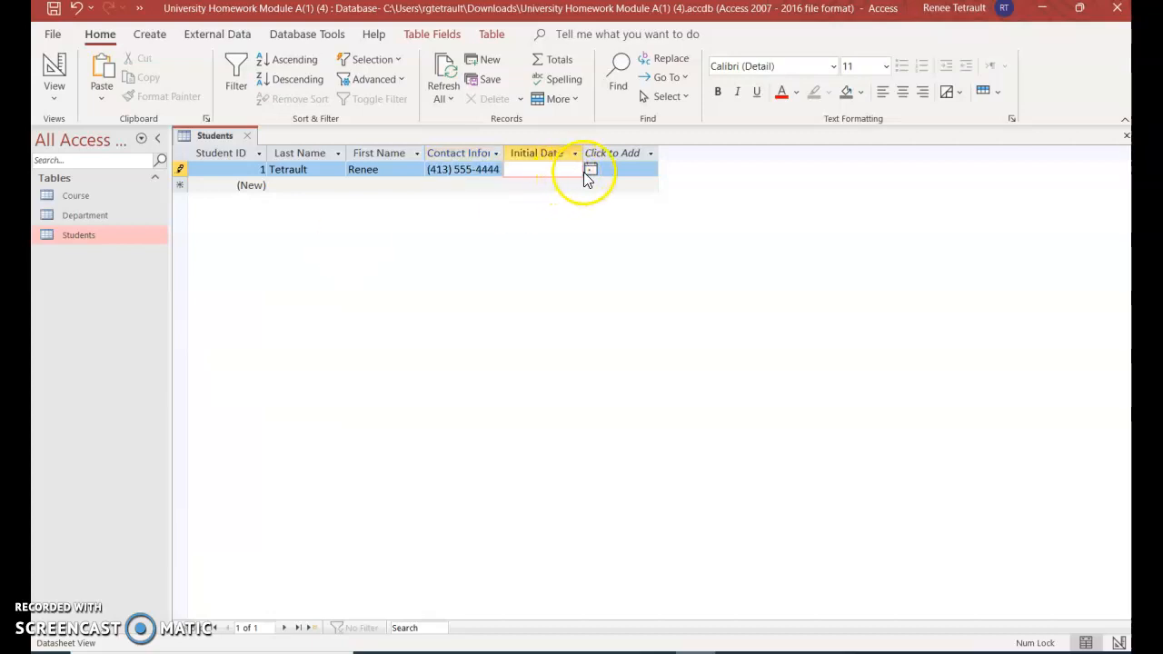
click(590, 169)
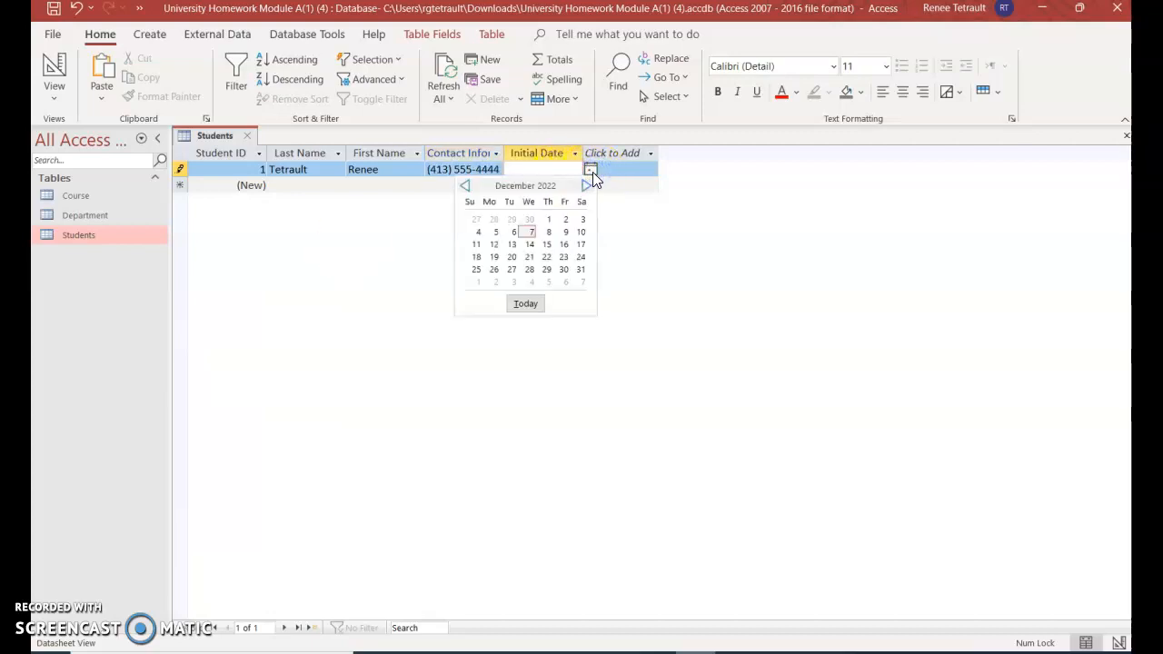
click(549, 233)
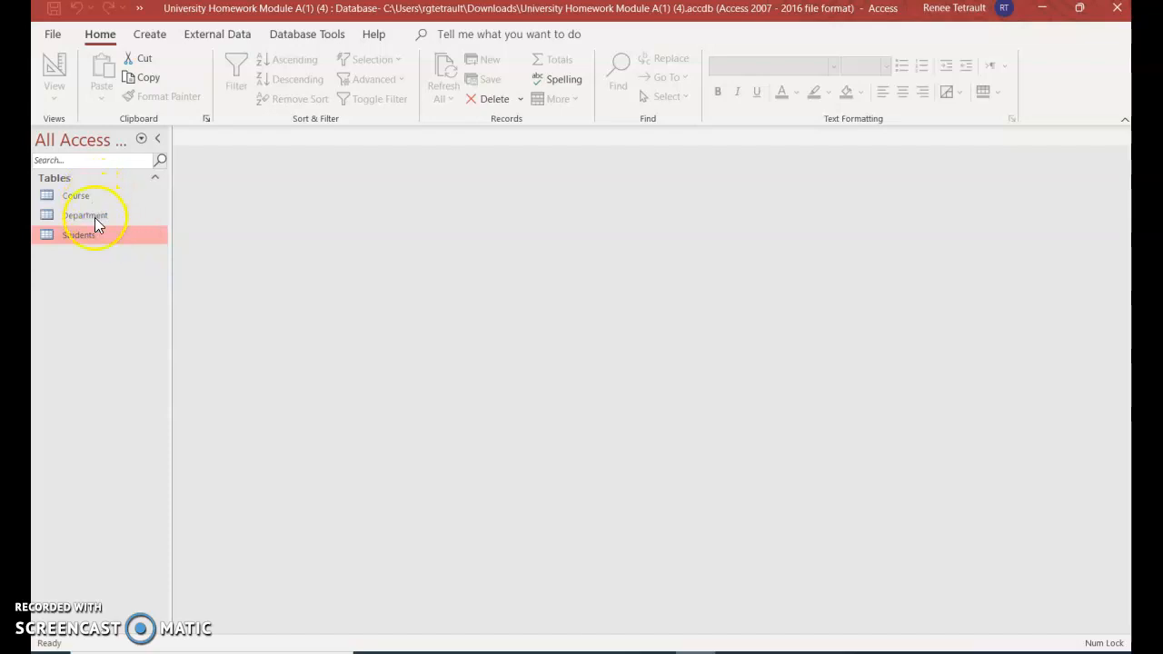
mouse_move(85, 214)
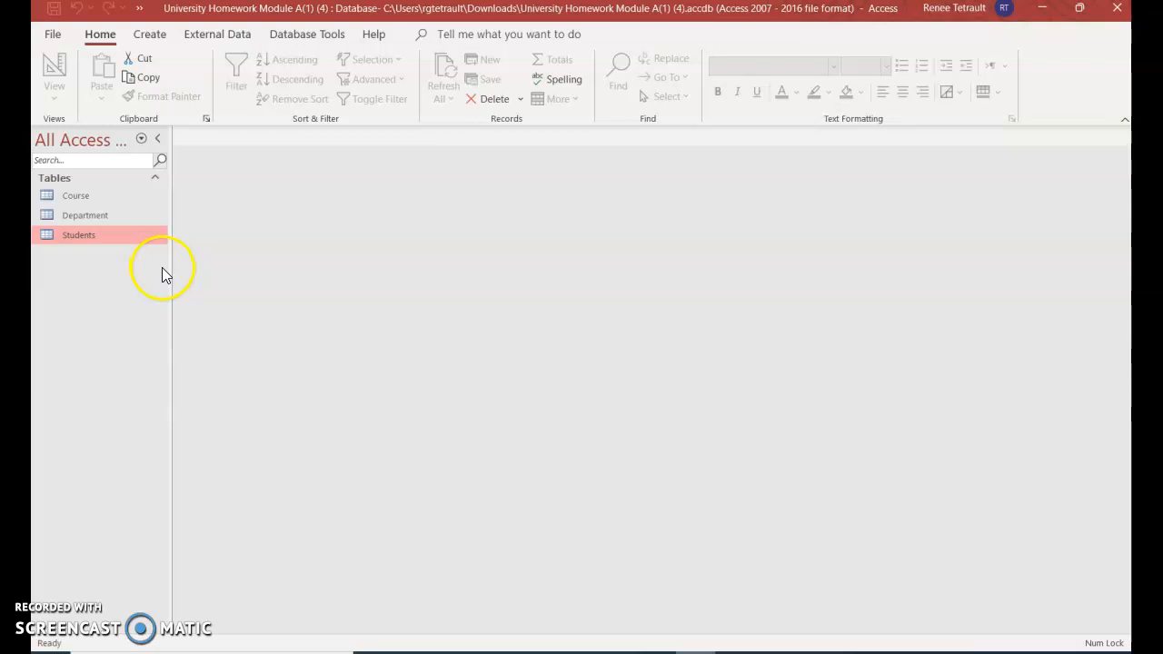
mouse_move(190, 243)
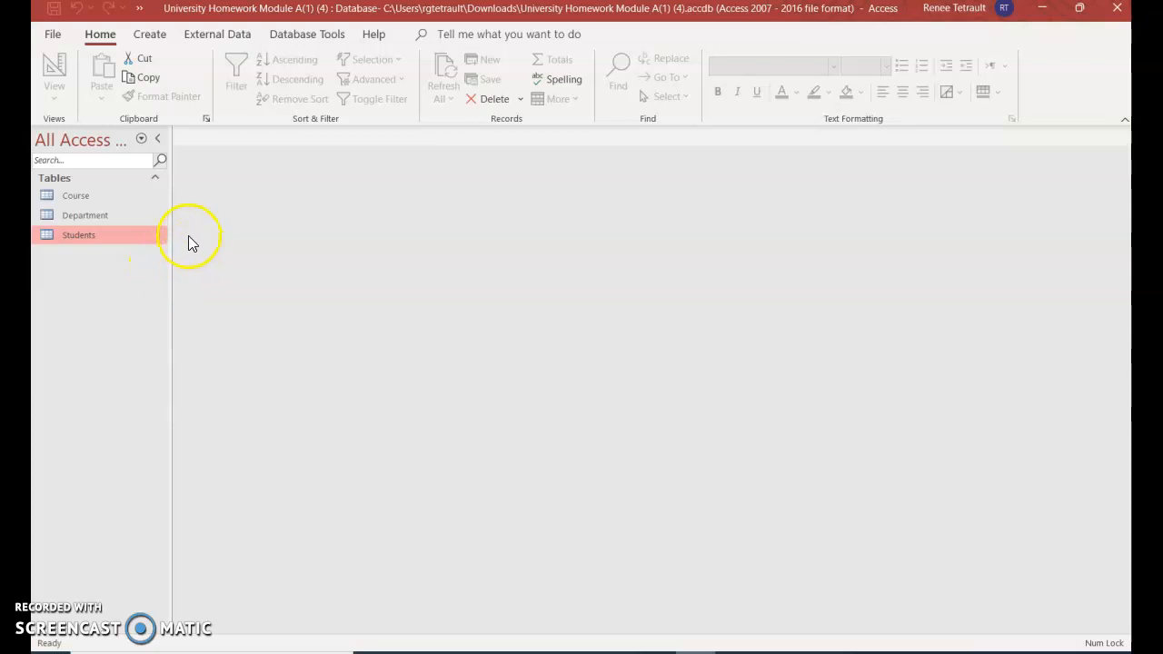
mouse_move(75, 196)
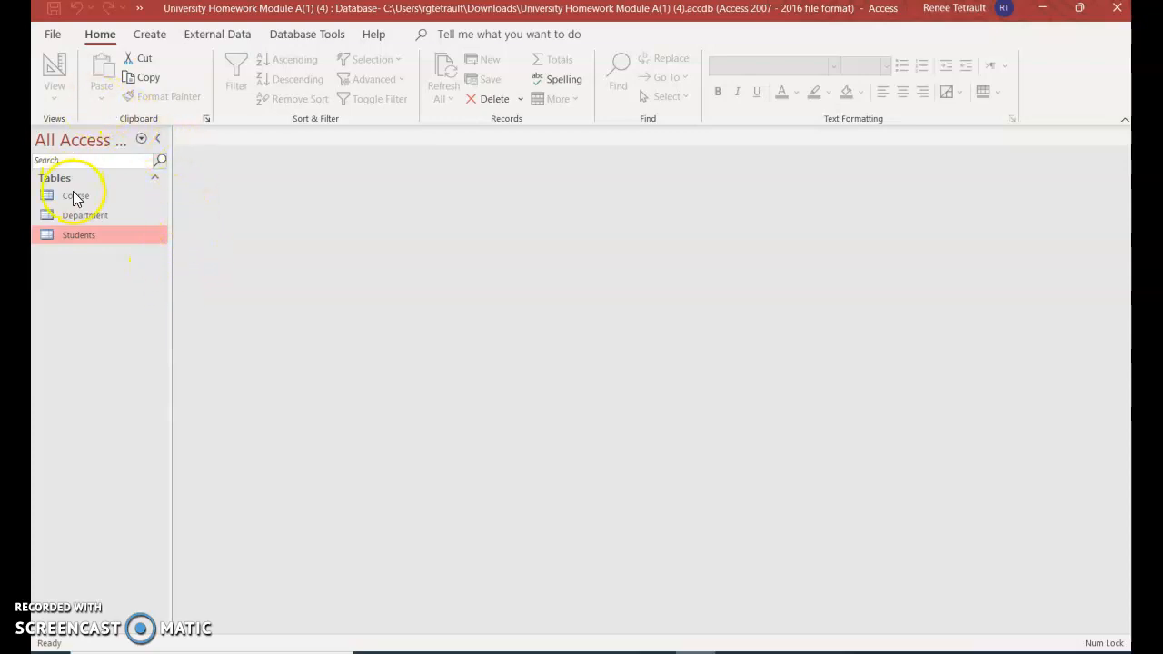
Add a Yes/No column named Graduation to the Course table.
double_click(76, 196)
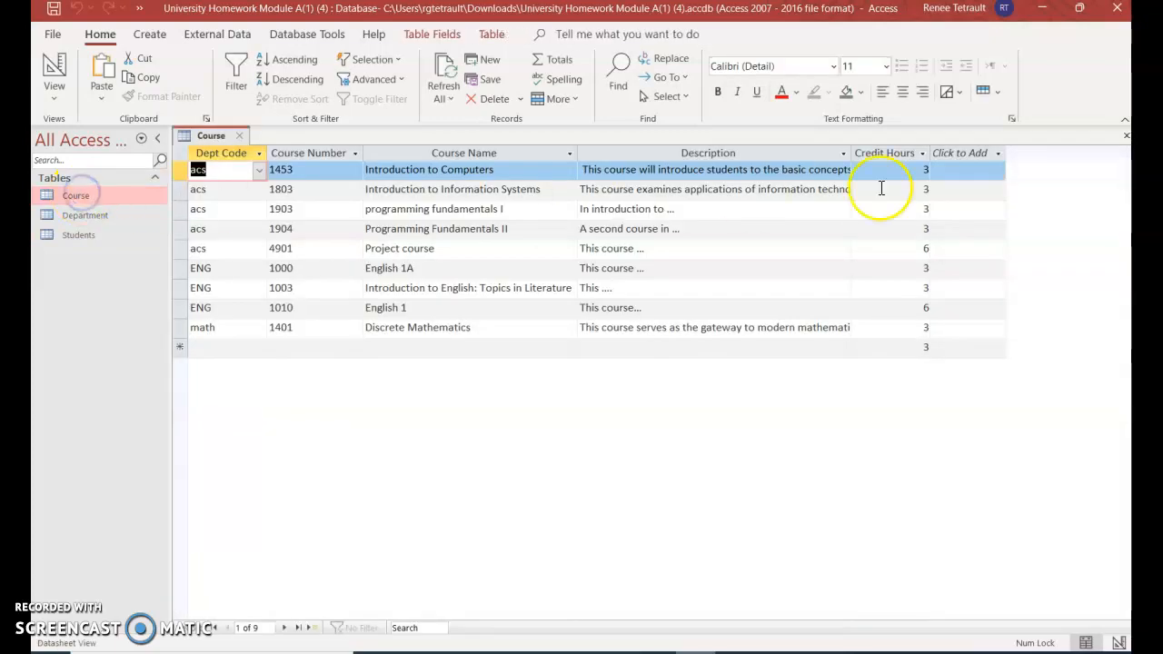
mouse_move(991, 163)
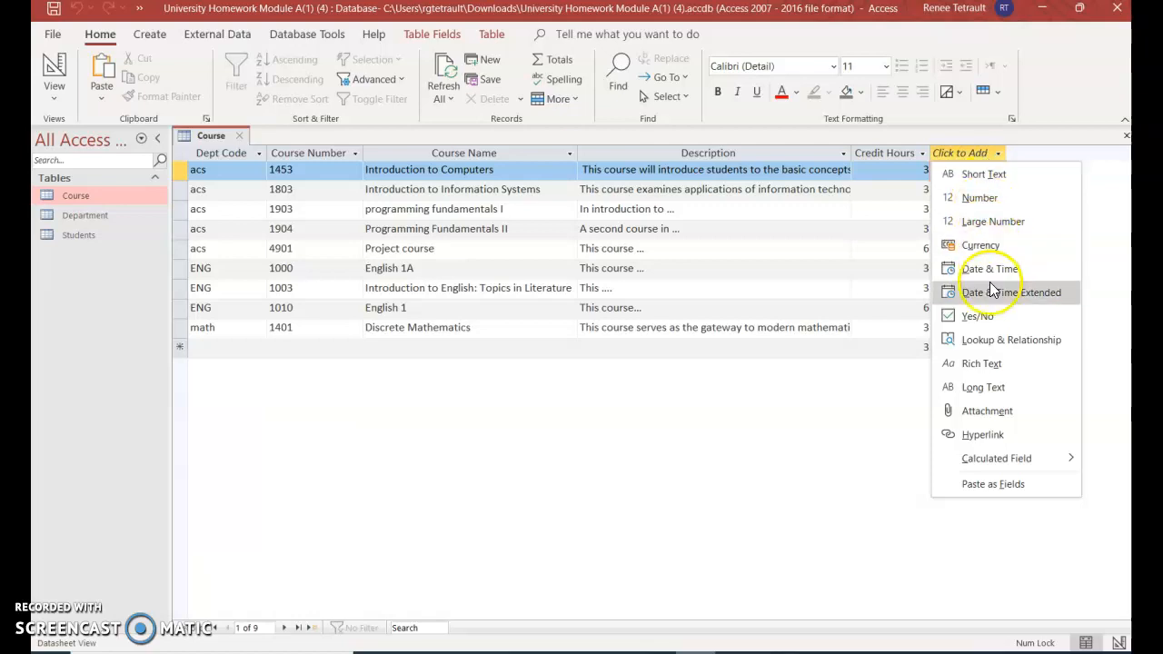
click(978, 316)
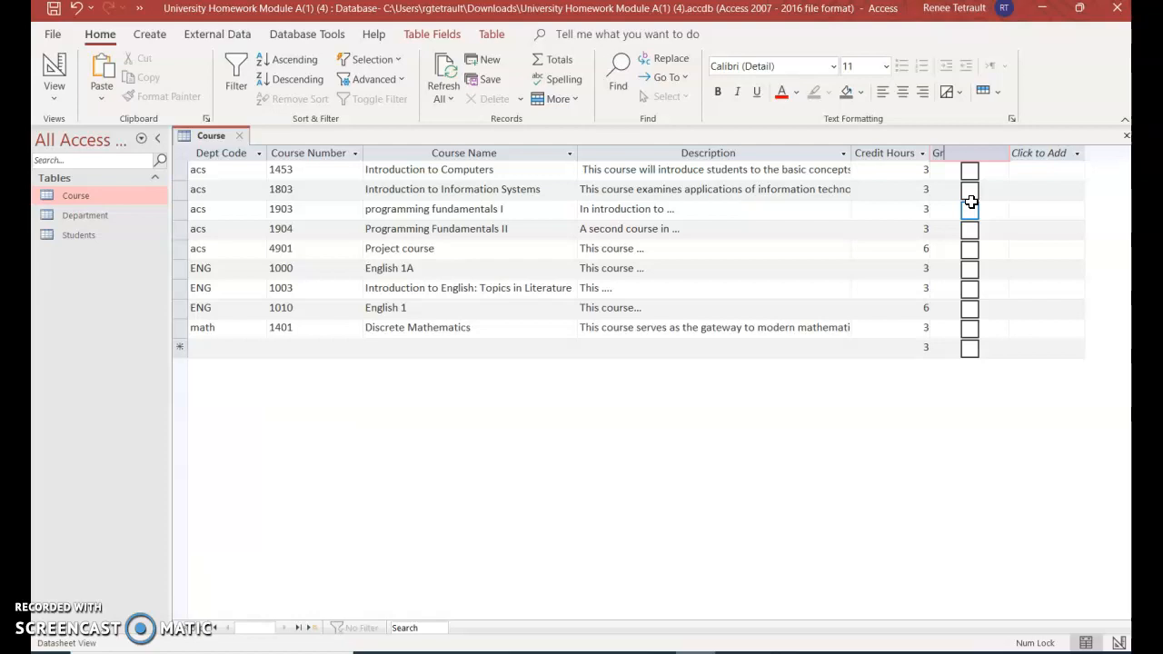
text(Graduation)
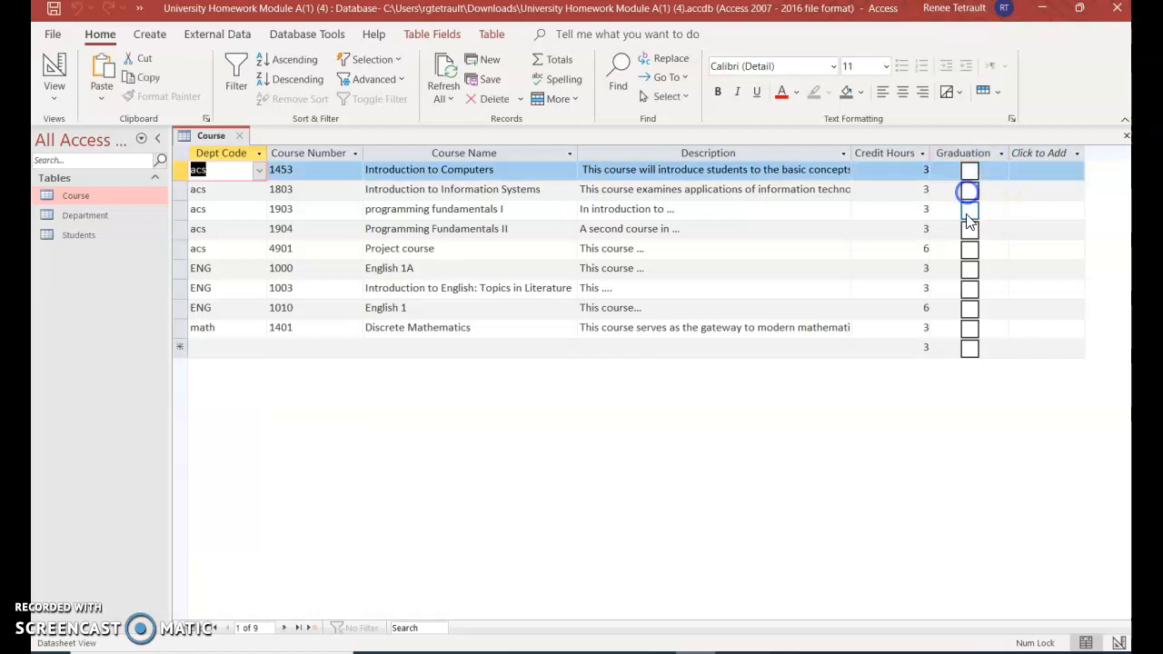
click(970, 189)
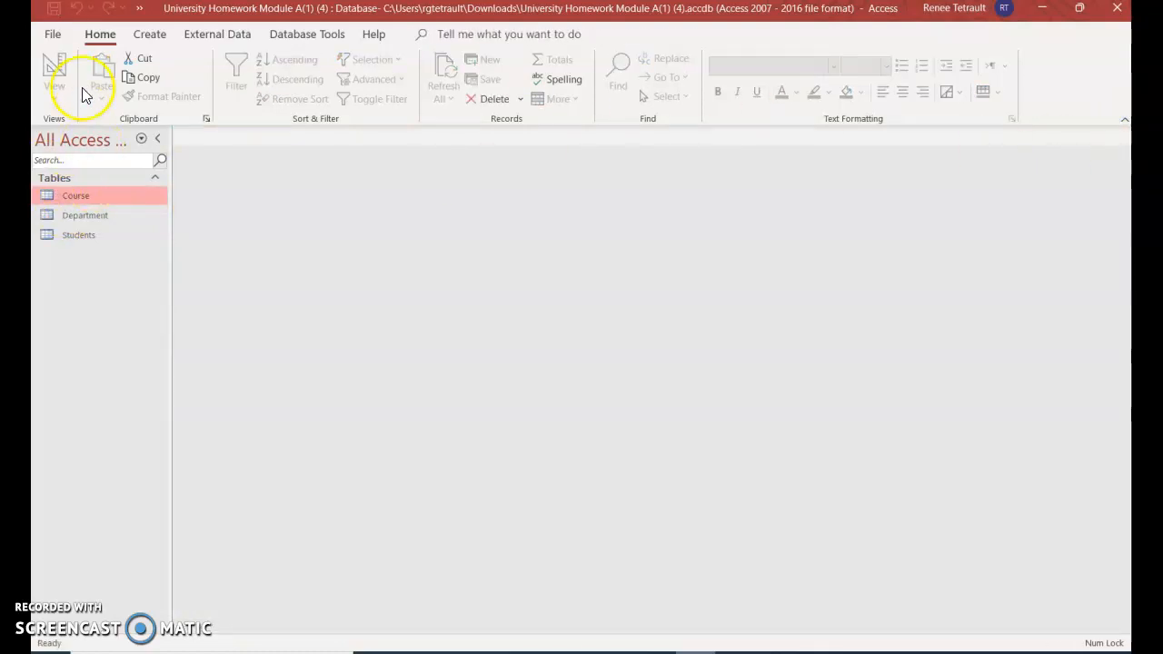
click(52, 32)
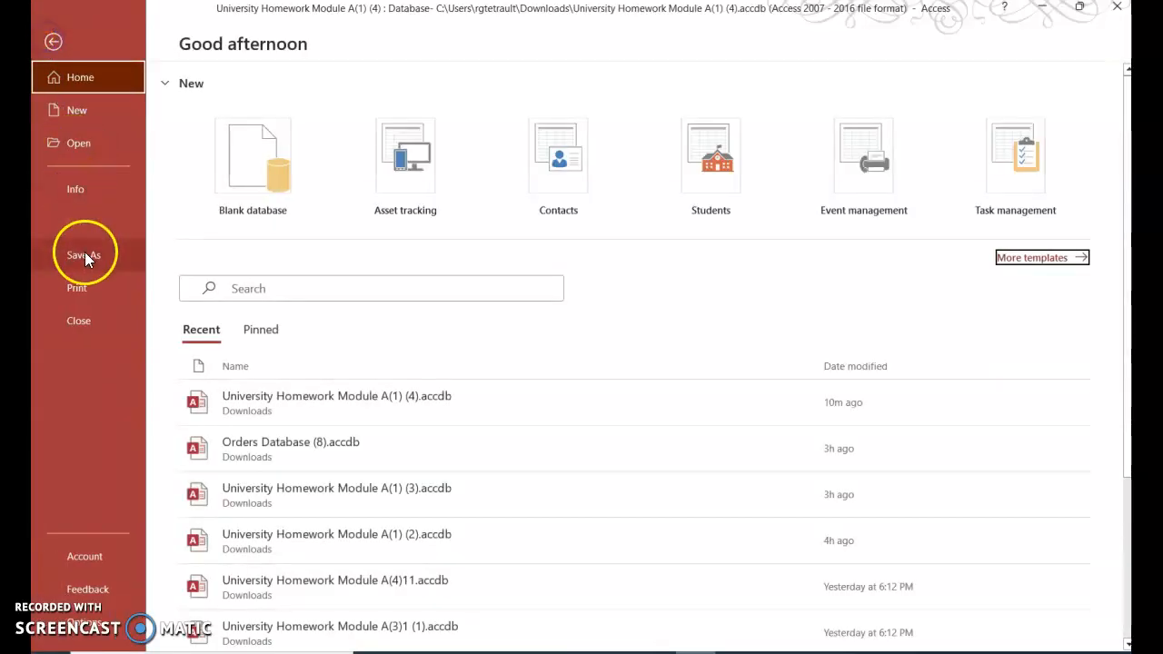
click(84, 255)
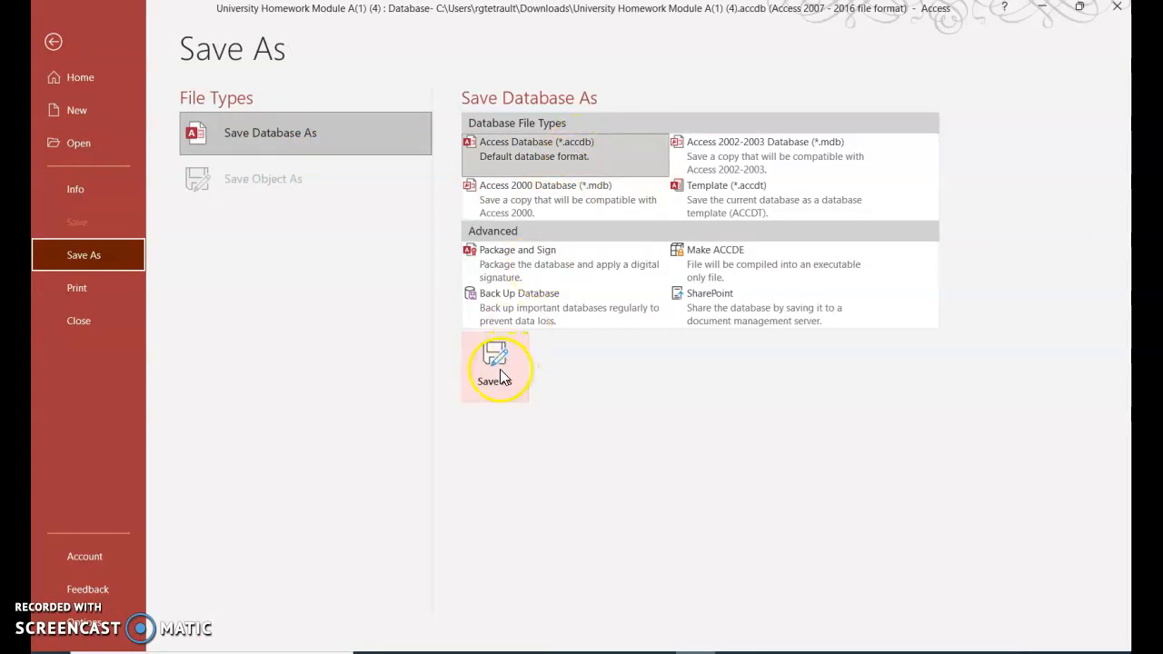
mouse_move(495, 376)
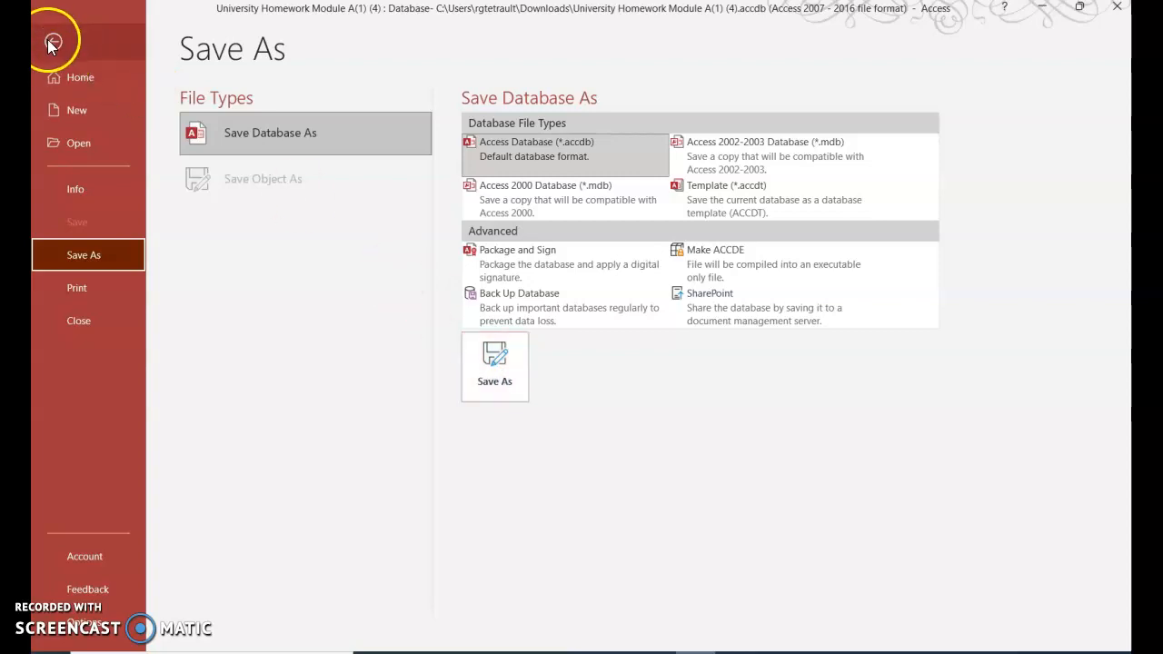
click(53, 39)
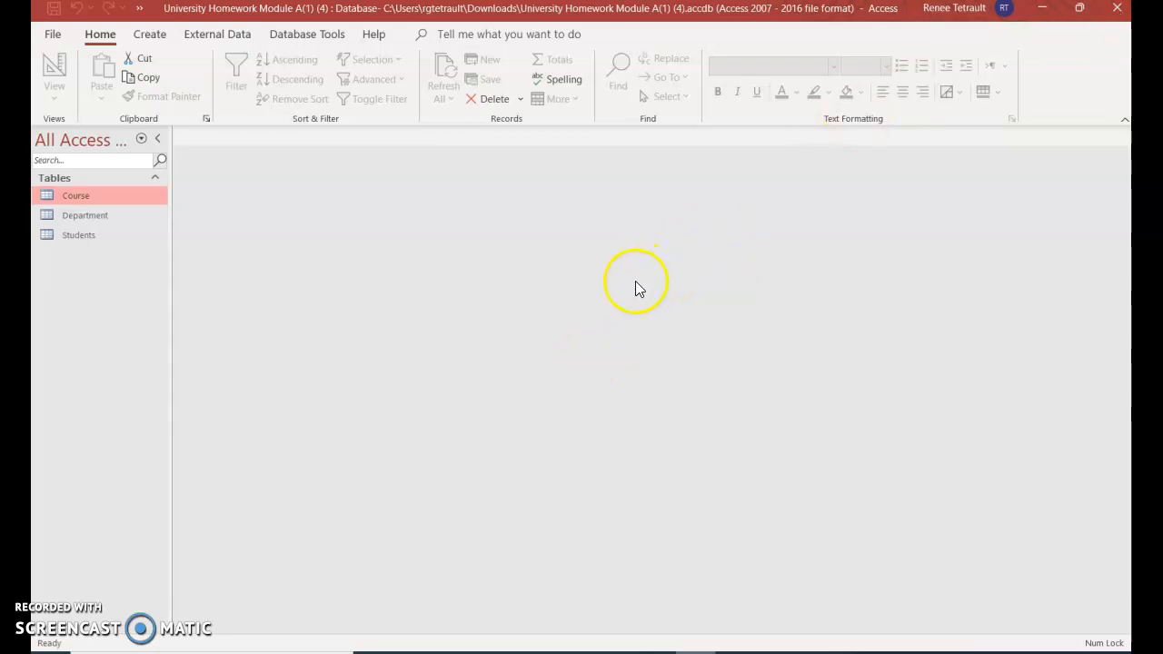
mouse_move(617, 335)
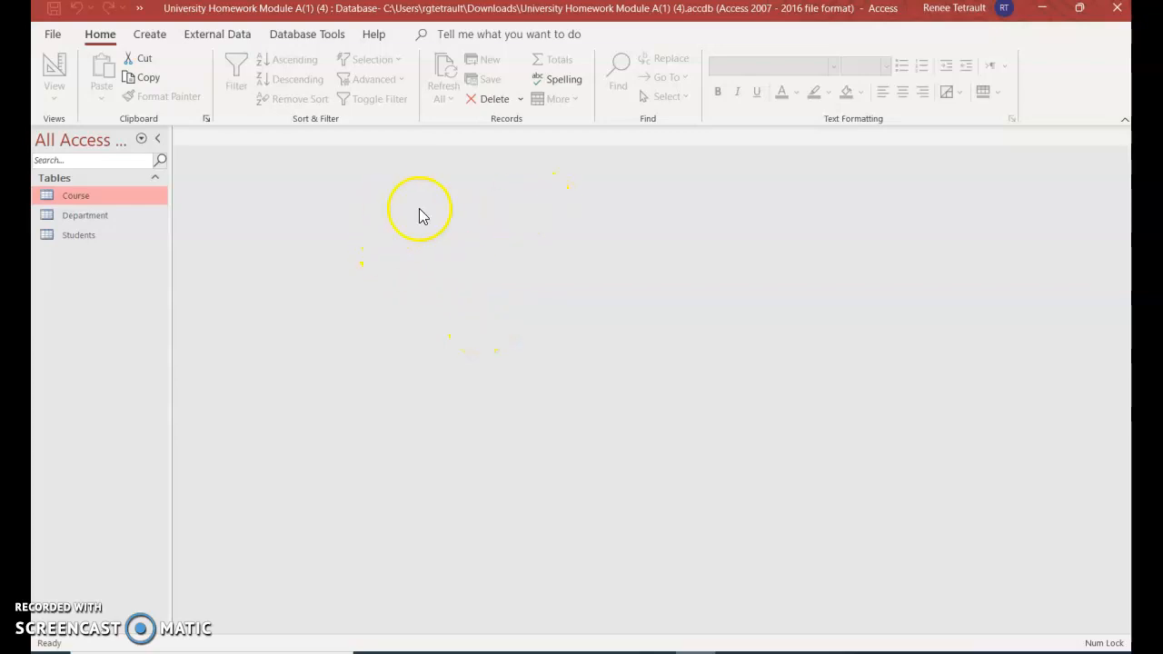
mouse_move(482, 254)
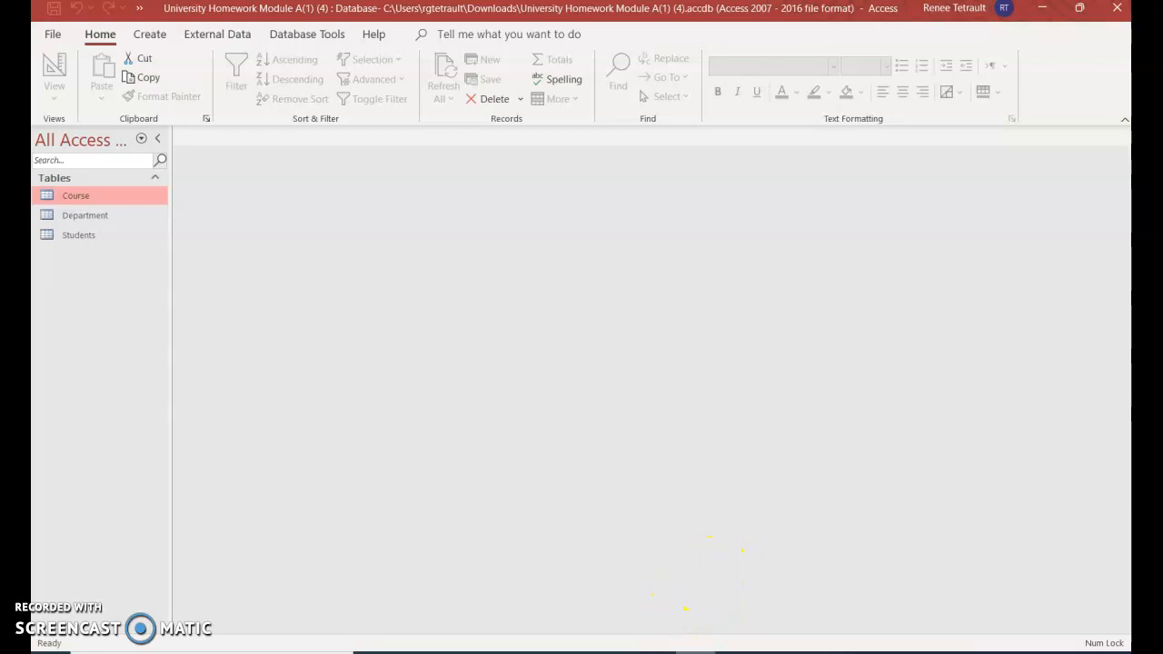
mouse_move(689, 479)
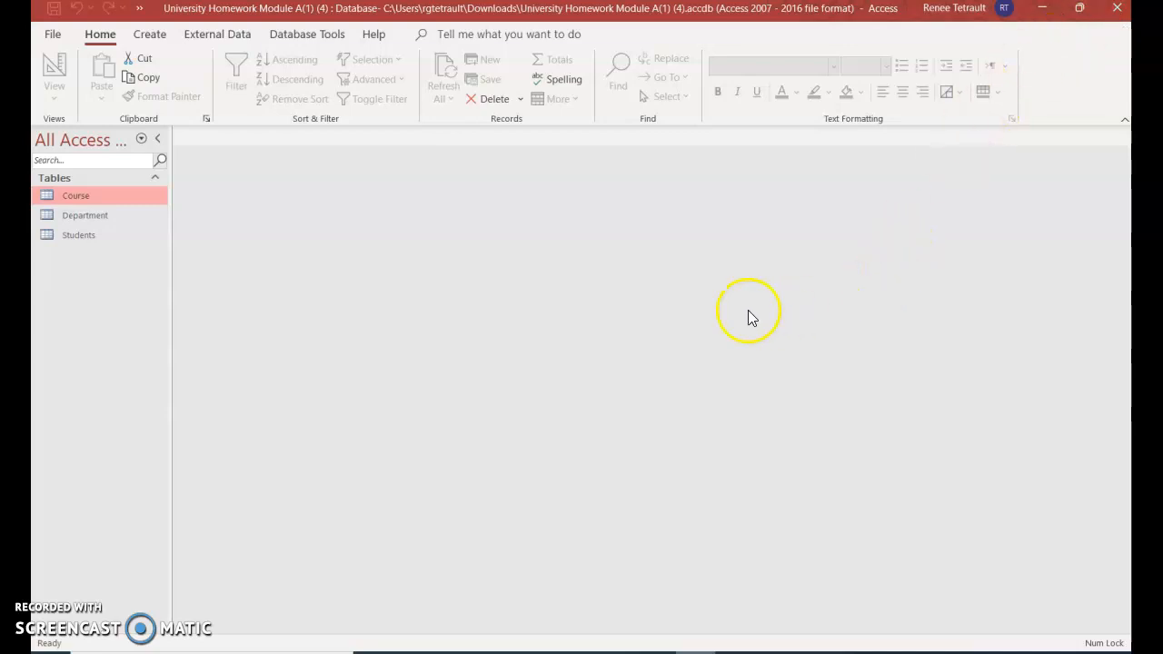
mouse_move(720, 342)
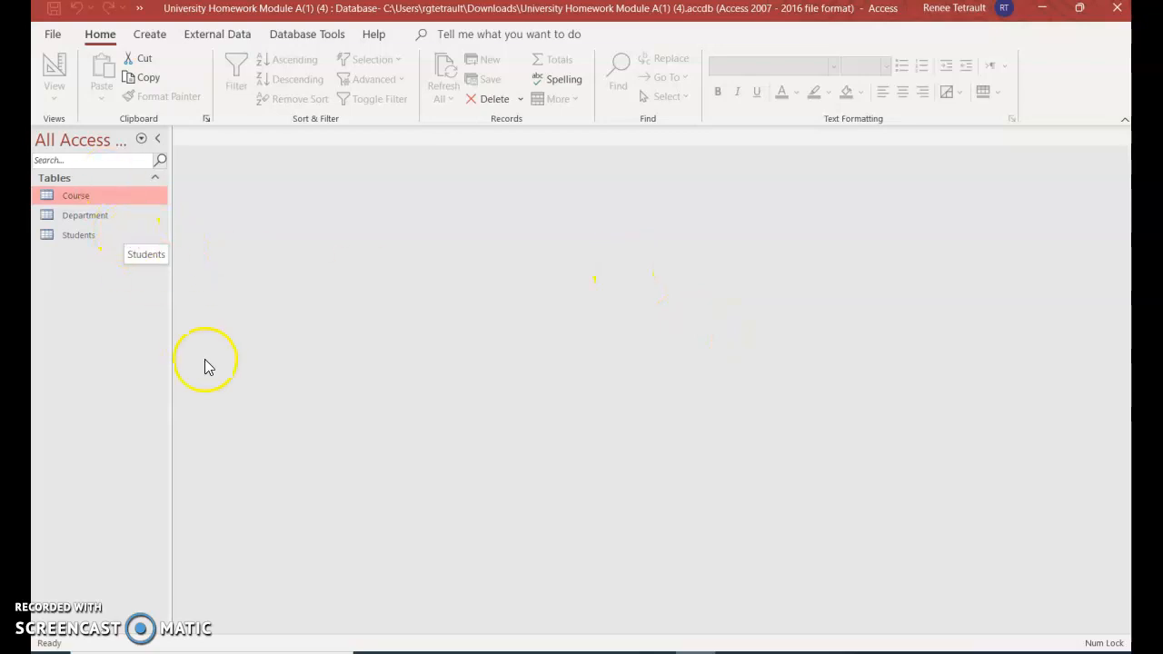
mouse_move(73, 645)
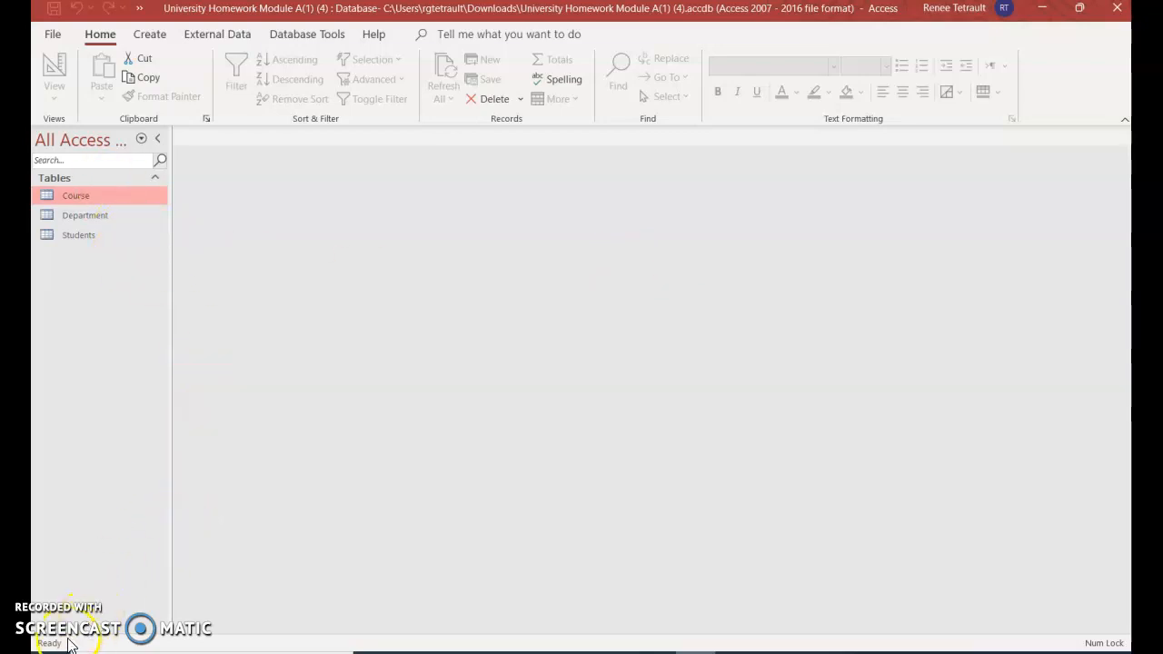